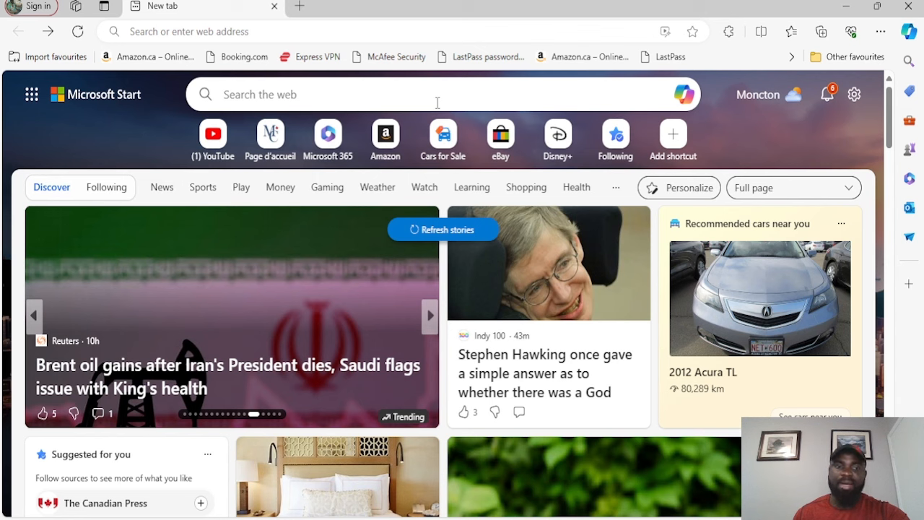
Step: Search Bing for 'wakanow' using the 'wakanow' search suggestion
click(428, 317)
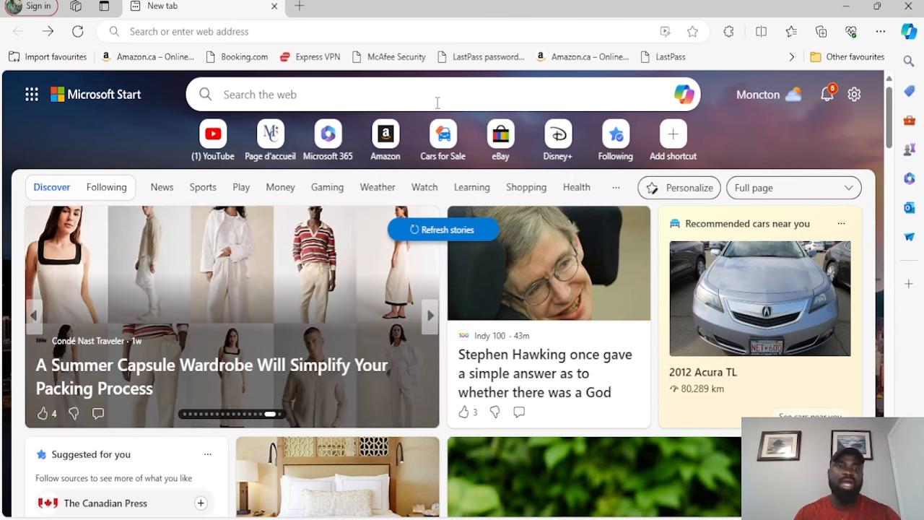
text(waknow)
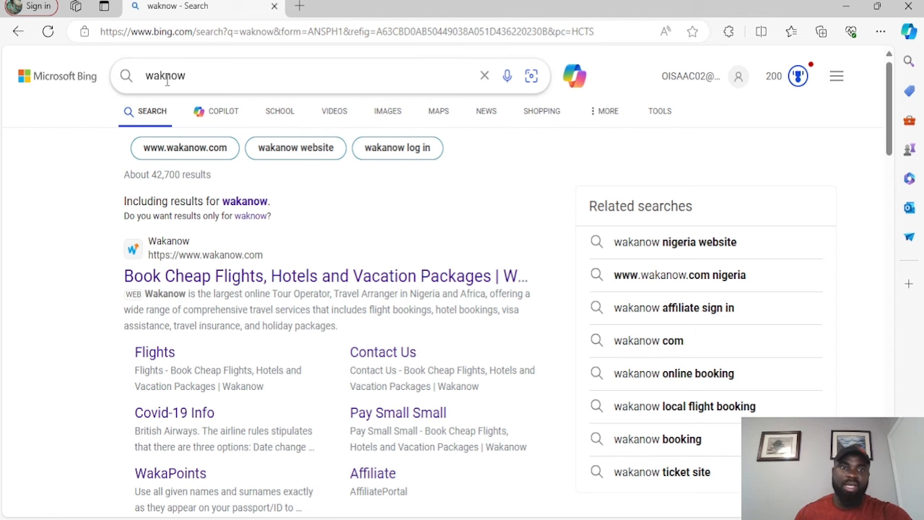
click(166, 75)
text(a)
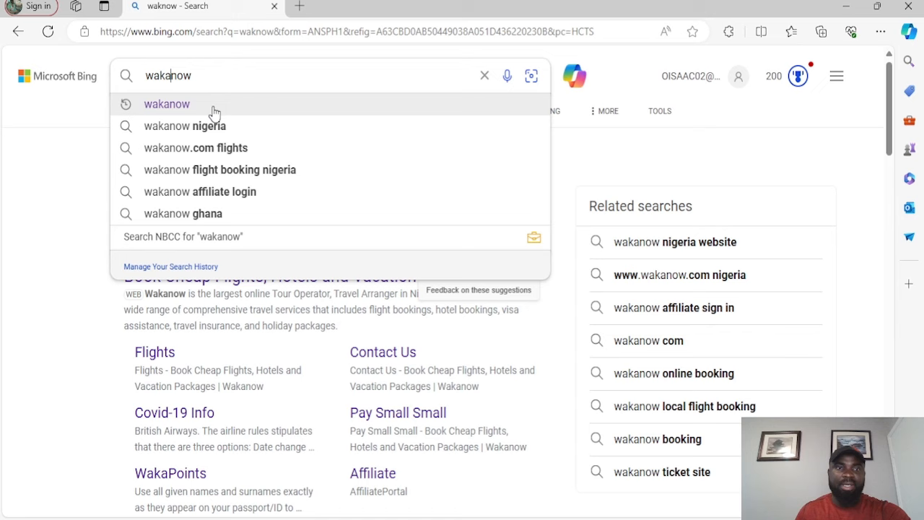
click(167, 103)
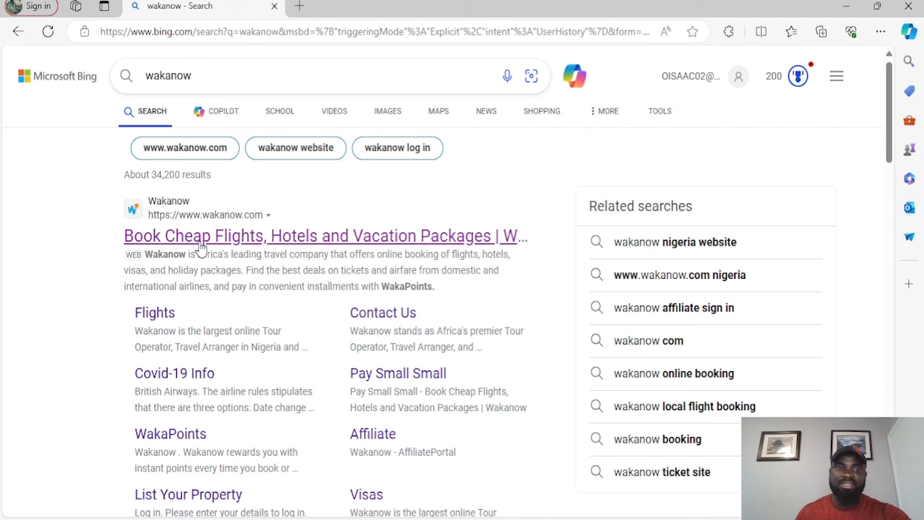
mouse_move(205, 291)
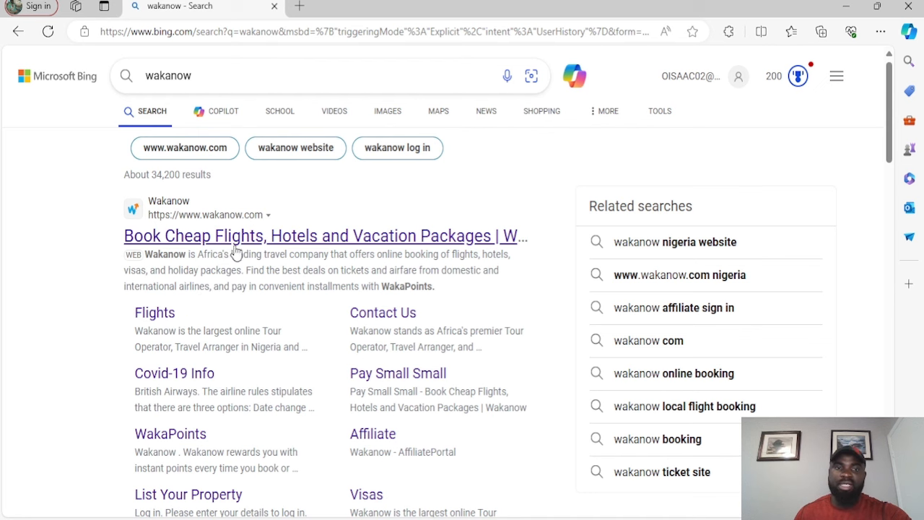
Step: Open the official Wakanow site and check the Multi-City trip type choices
click(318, 235)
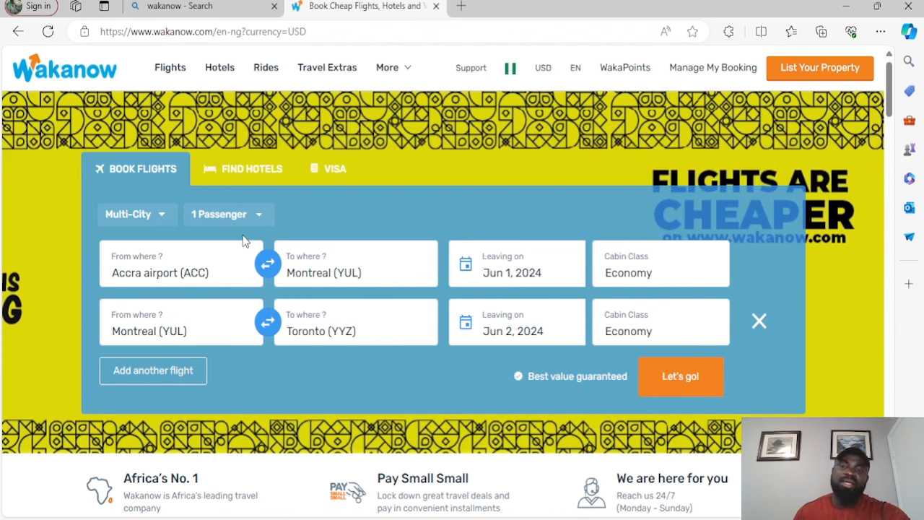
mouse_move(142, 231)
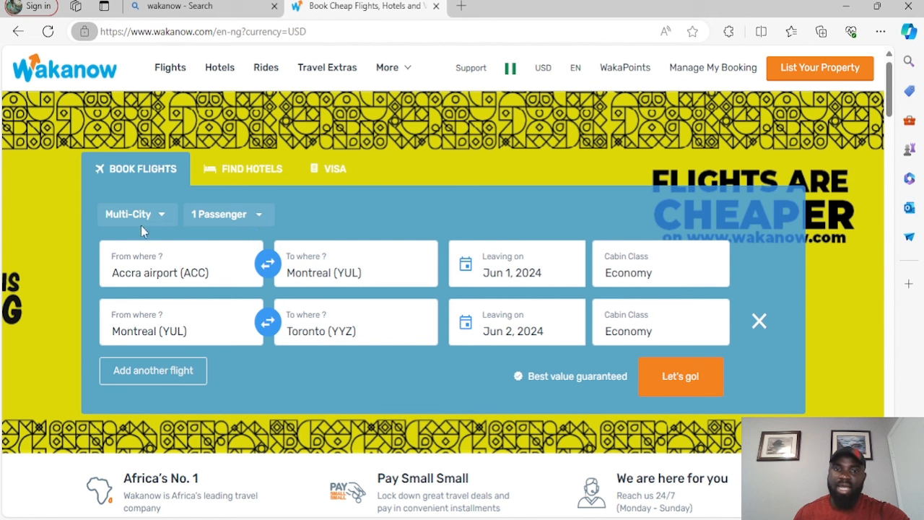
mouse_move(162, 232)
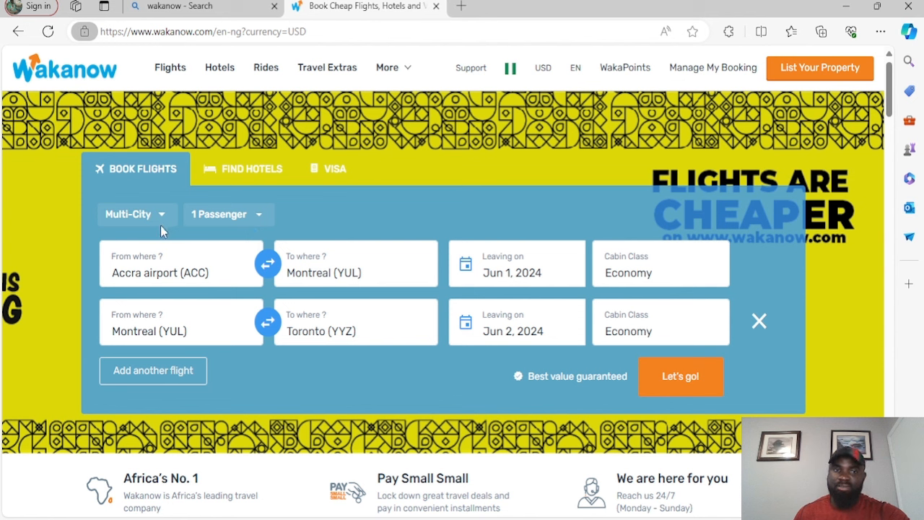
click(136, 215)
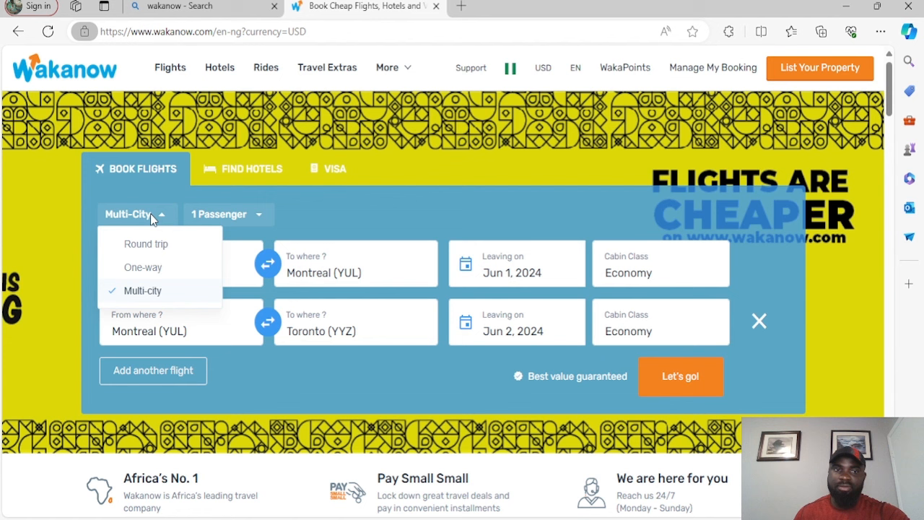
mouse_move(148, 271)
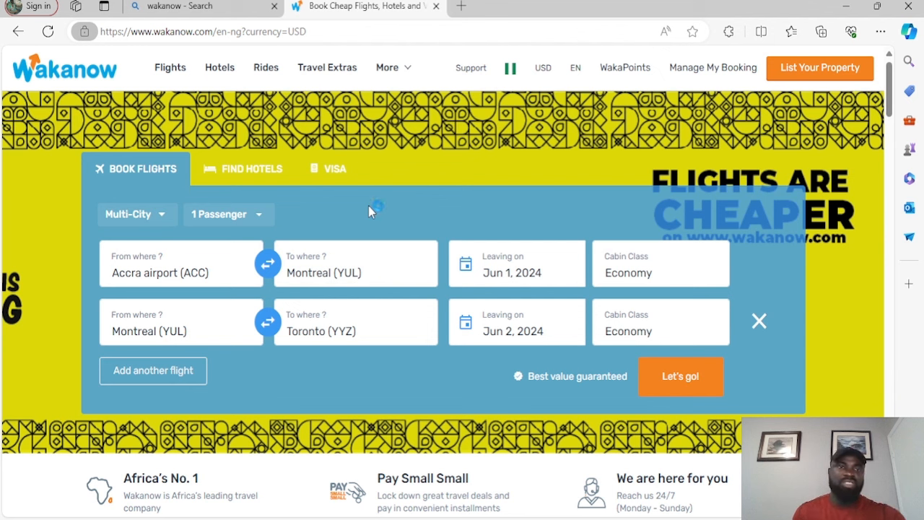
click(228, 215)
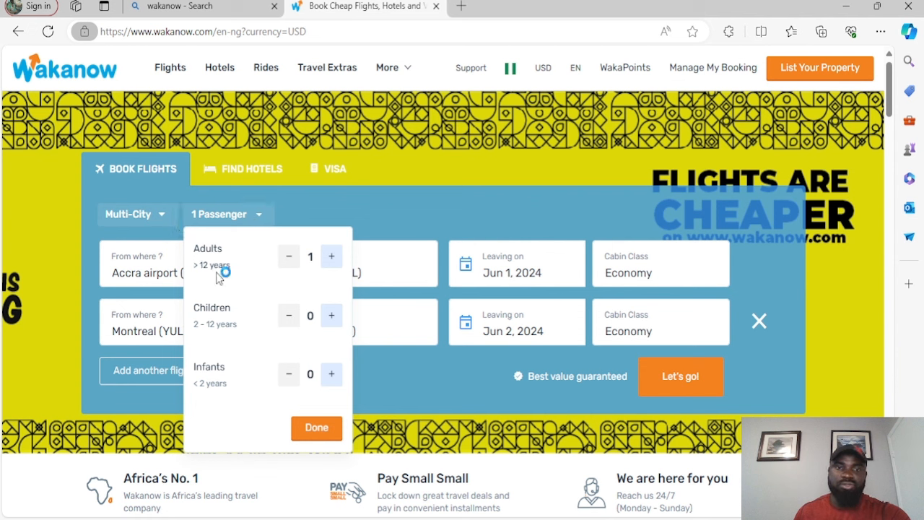
click(331, 257)
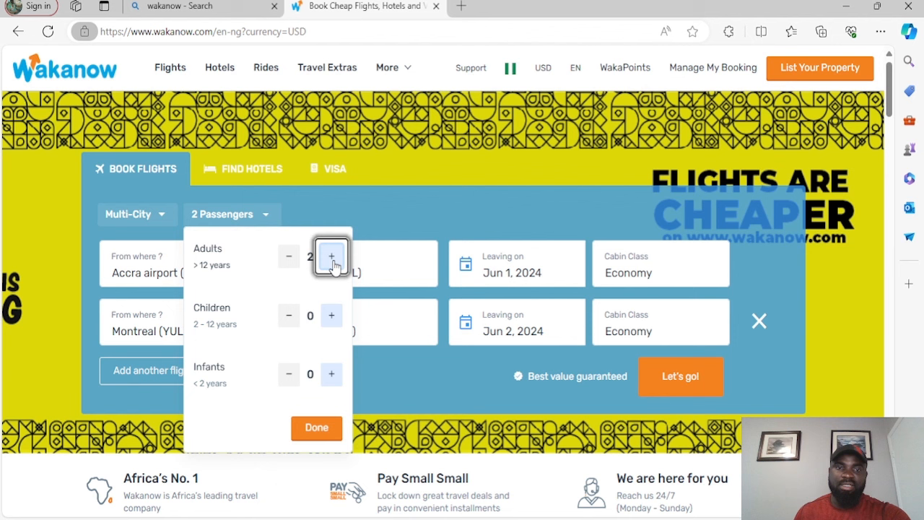
click(331, 256)
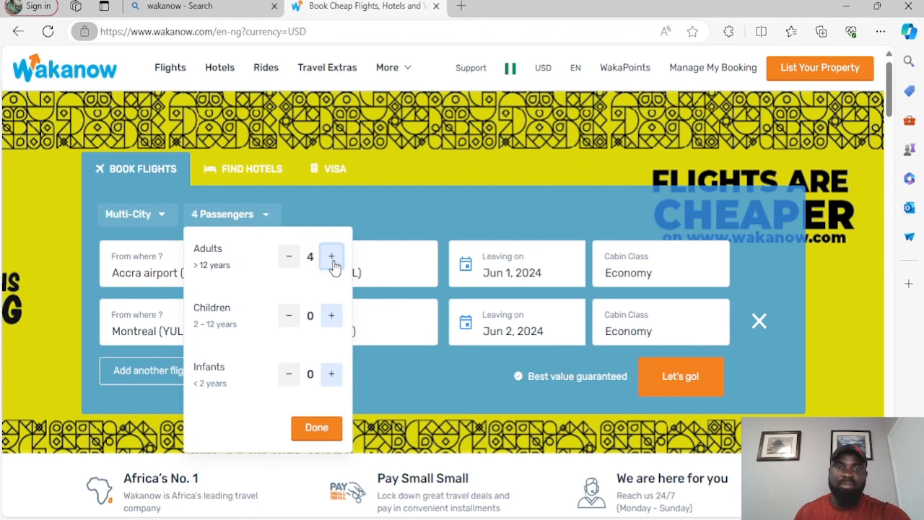
click(332, 256)
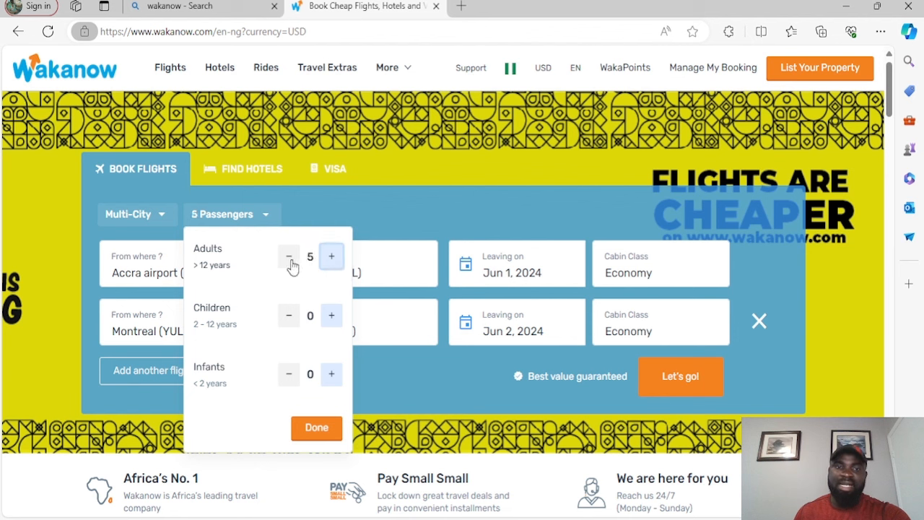
click(289, 256)
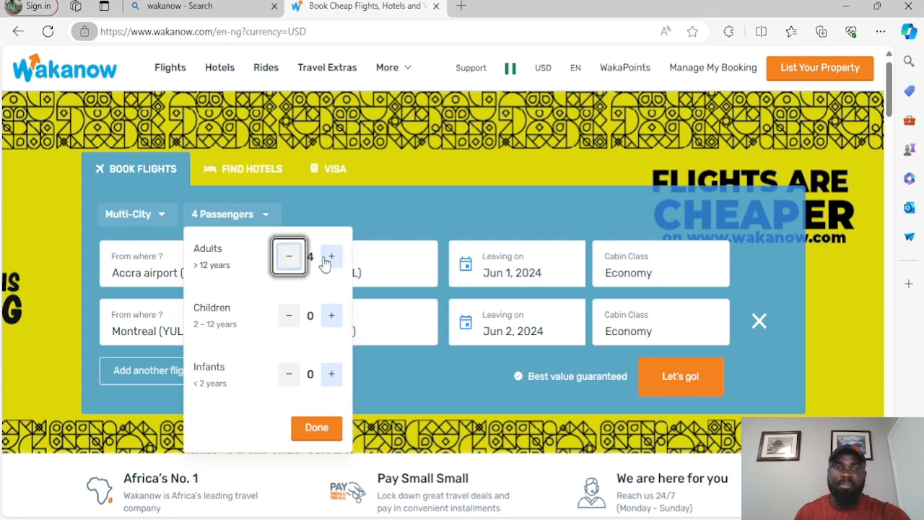
click(331, 256)
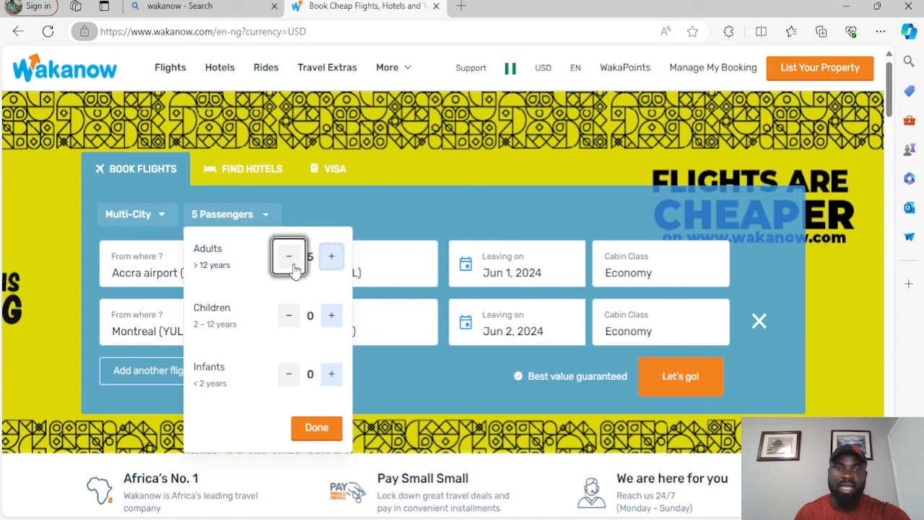
click(289, 257)
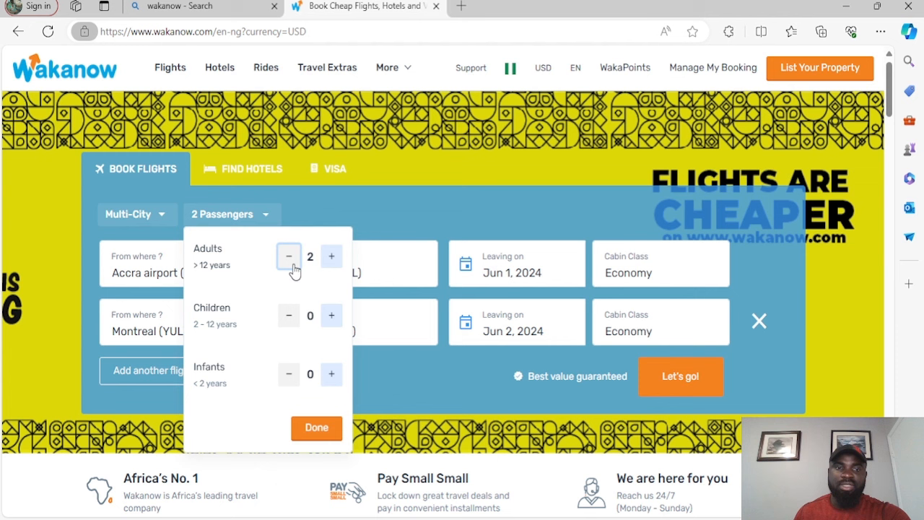
click(289, 256)
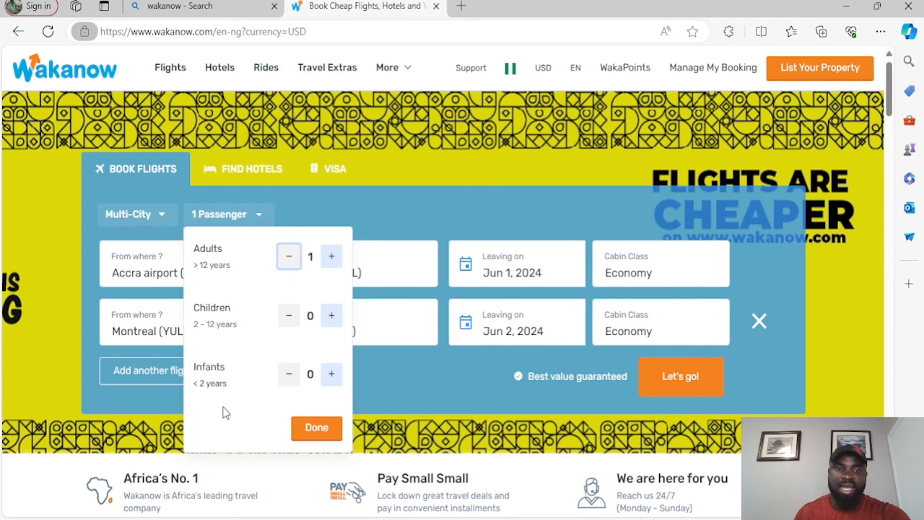
mouse_move(227, 382)
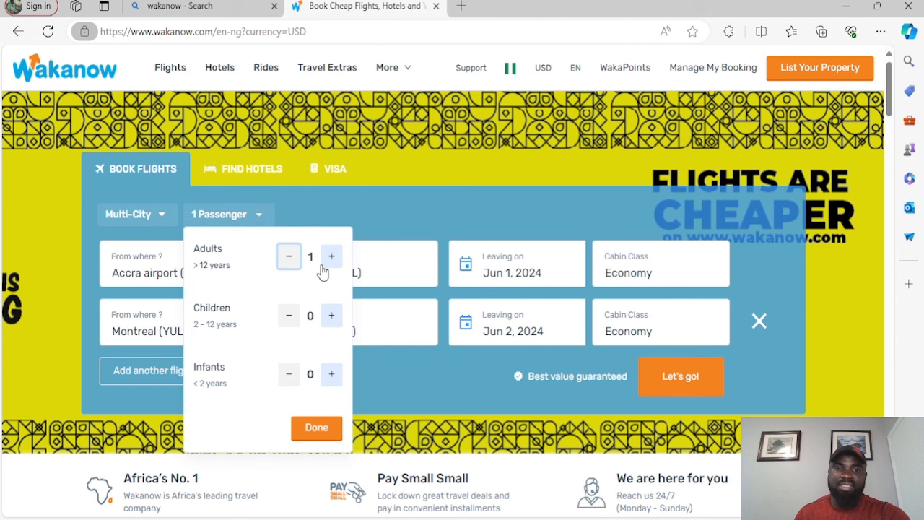
click(331, 257)
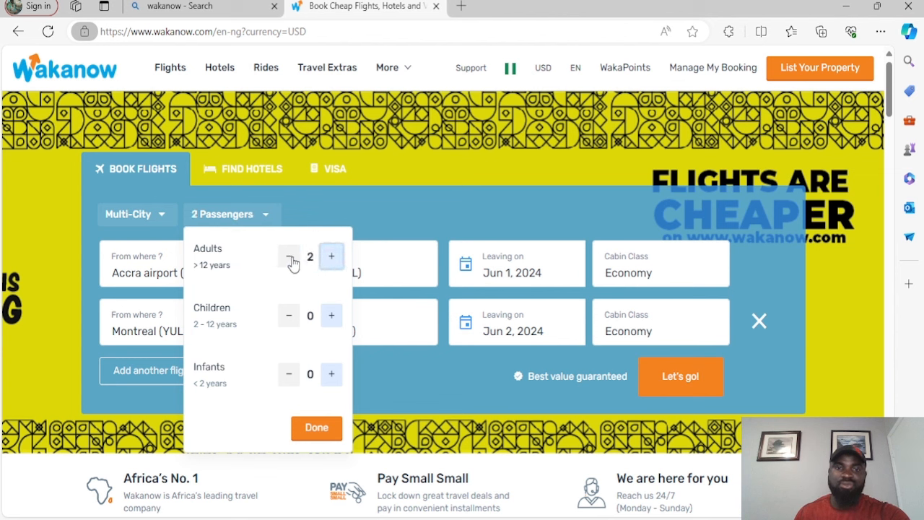
click(288, 257)
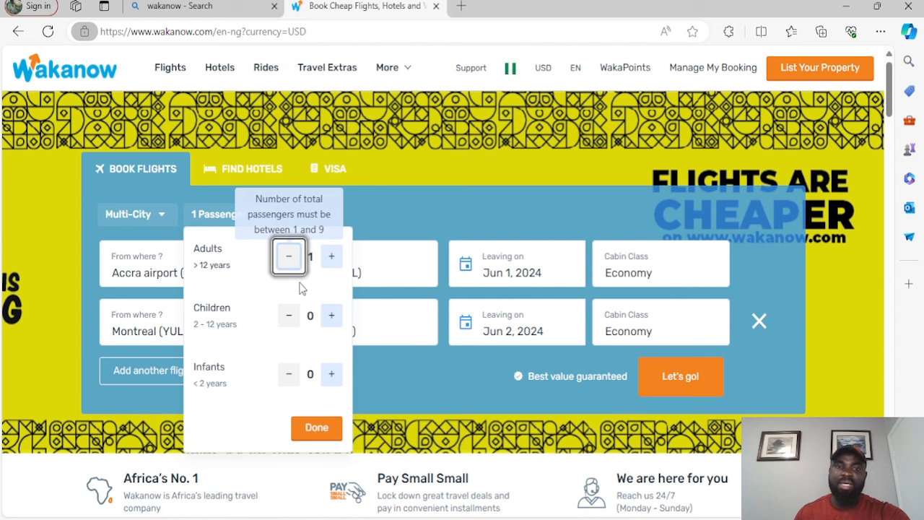
click(315, 427)
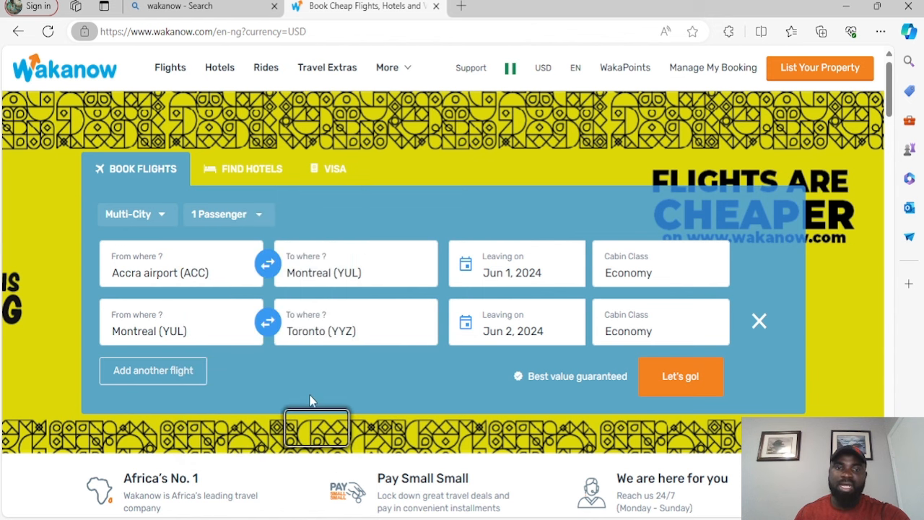
mouse_move(254, 296)
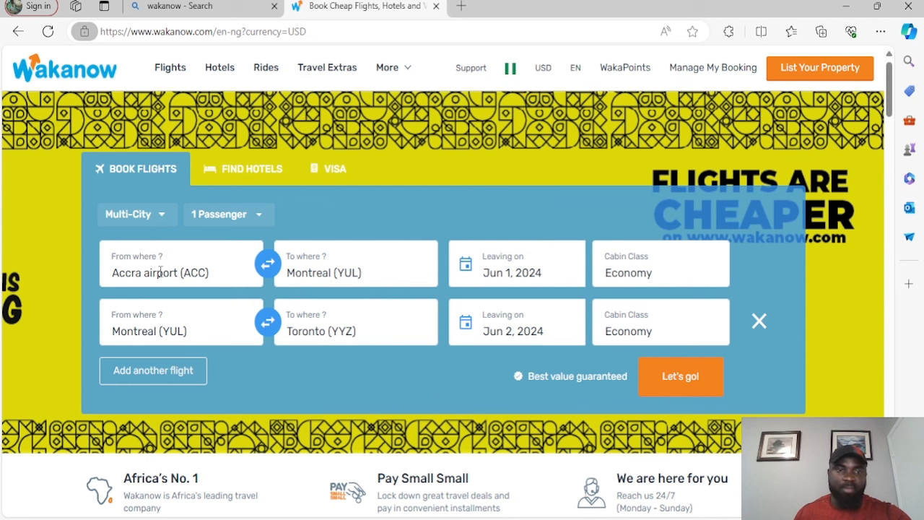
mouse_move(144, 258)
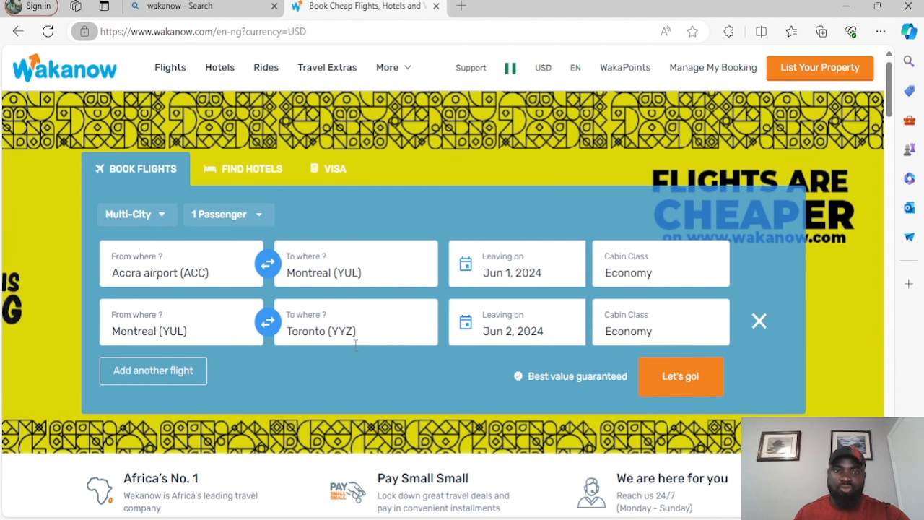
mouse_move(673, 303)
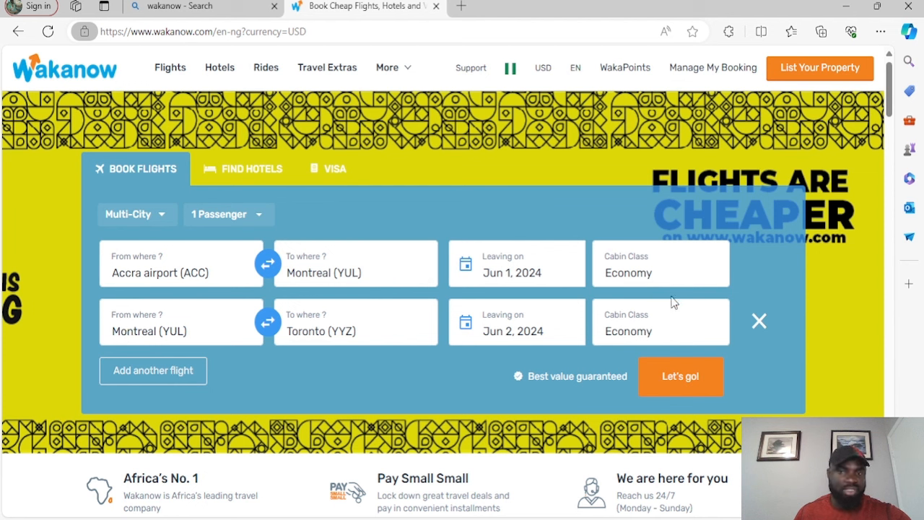
Step: Keep Economy cabin class for the first flight and select its 'From where?' field
click(660, 264)
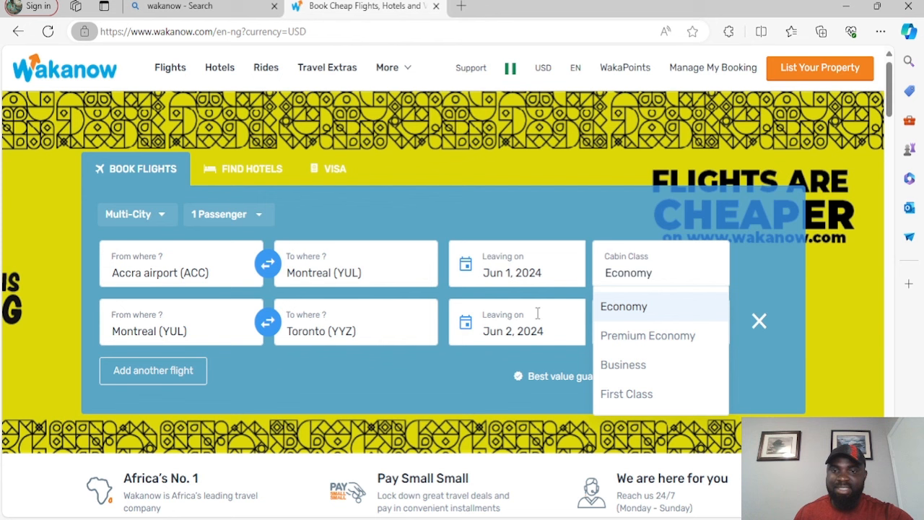
click(624, 307)
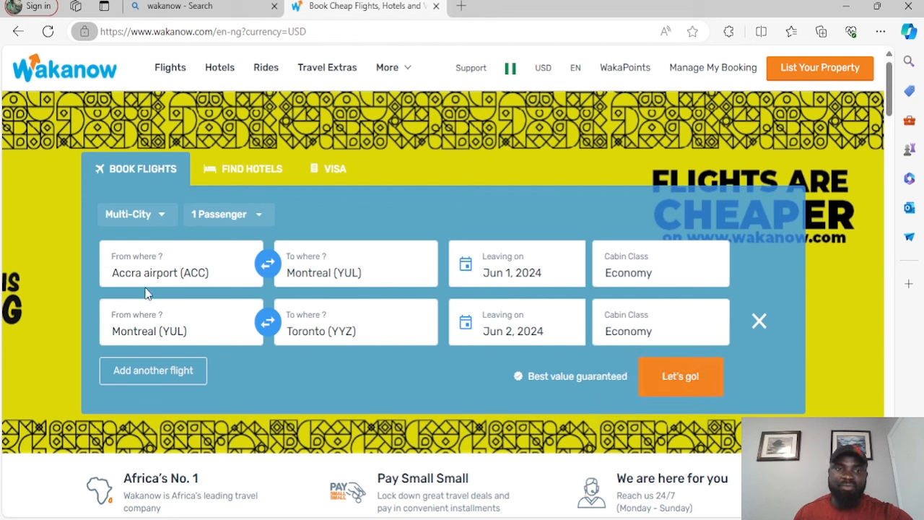
click(167, 273)
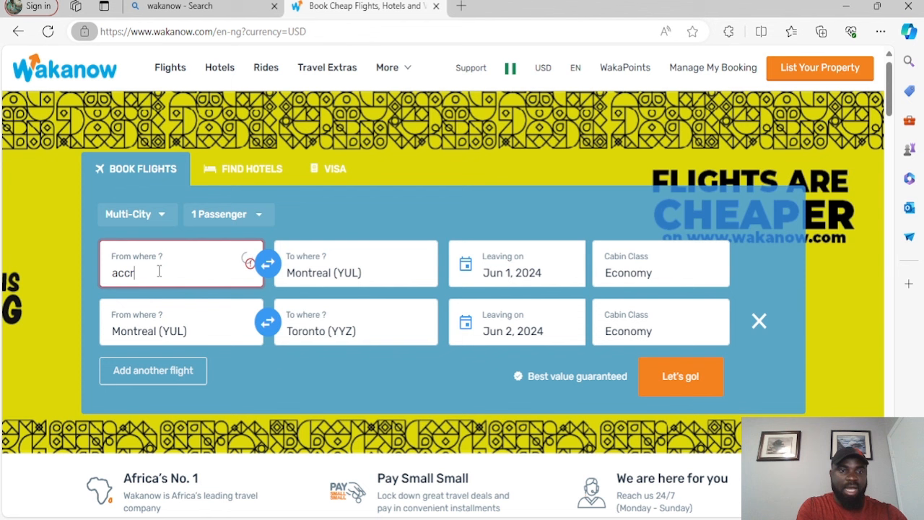
Step: Set the first flight from accra to Montreal (YUL)
text(accra)
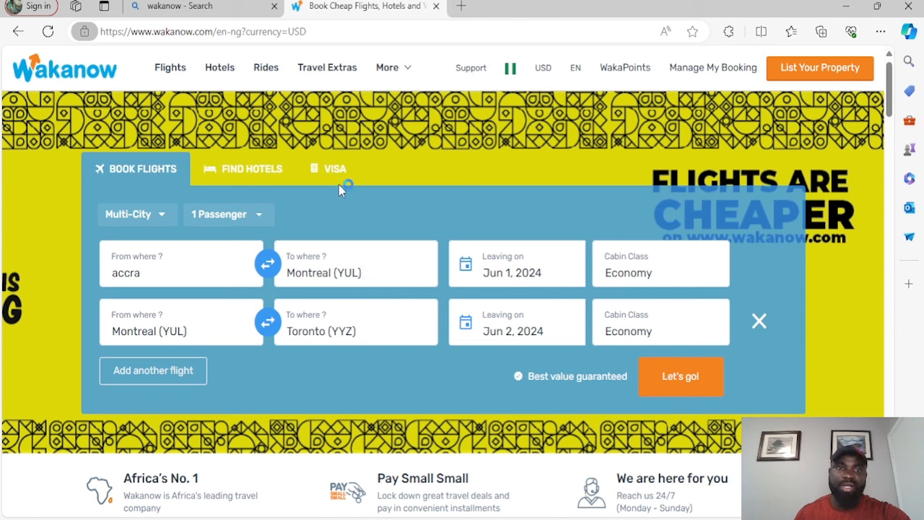
mouse_move(123, 116)
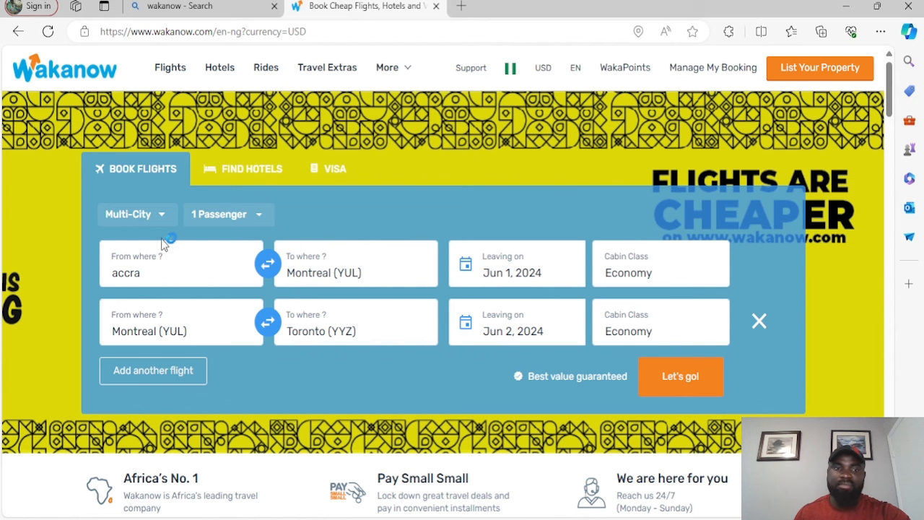
click(355, 273)
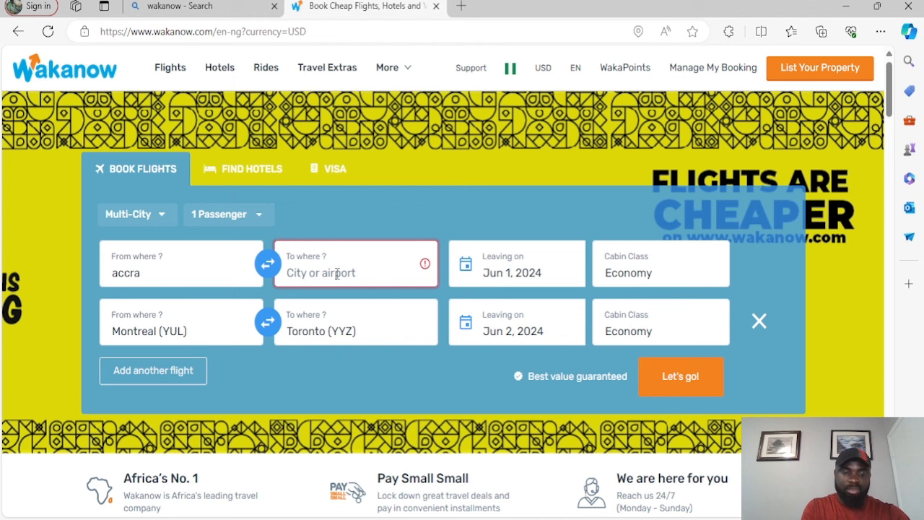
text(Montreal)
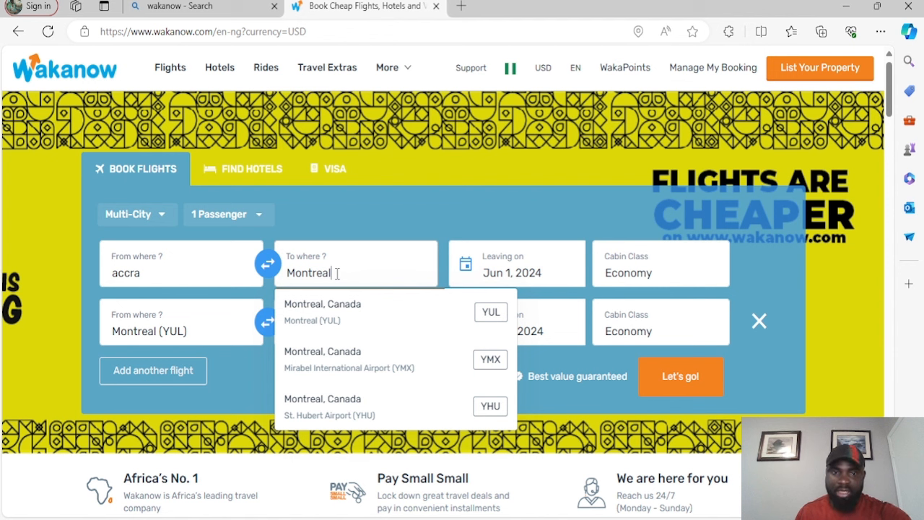
mouse_move(344, 319)
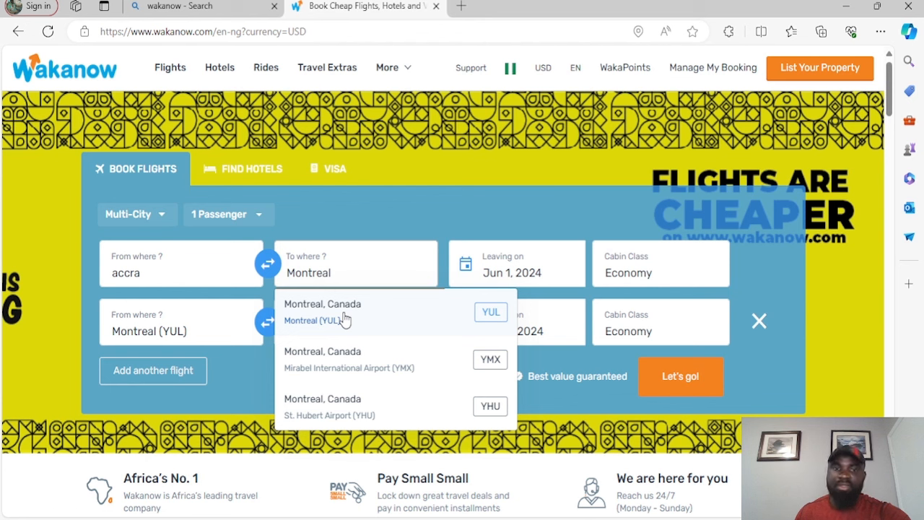
click(322, 311)
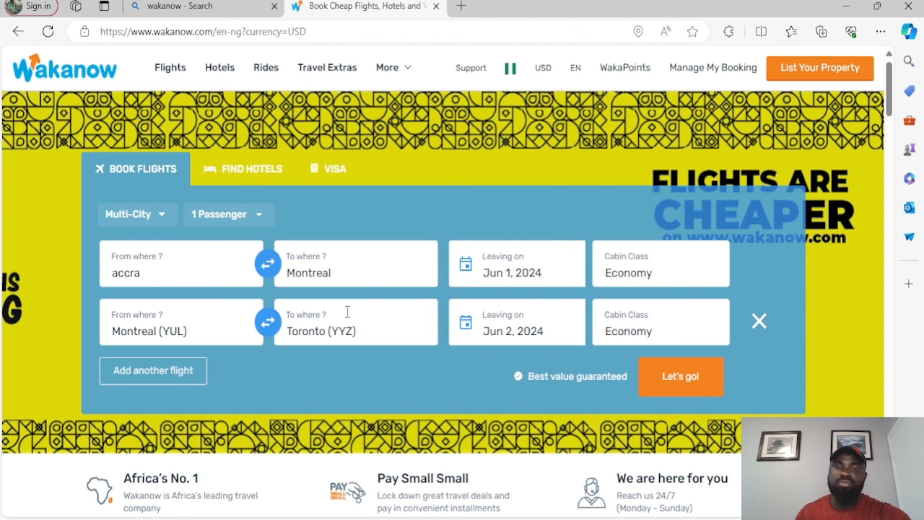
mouse_move(499, 292)
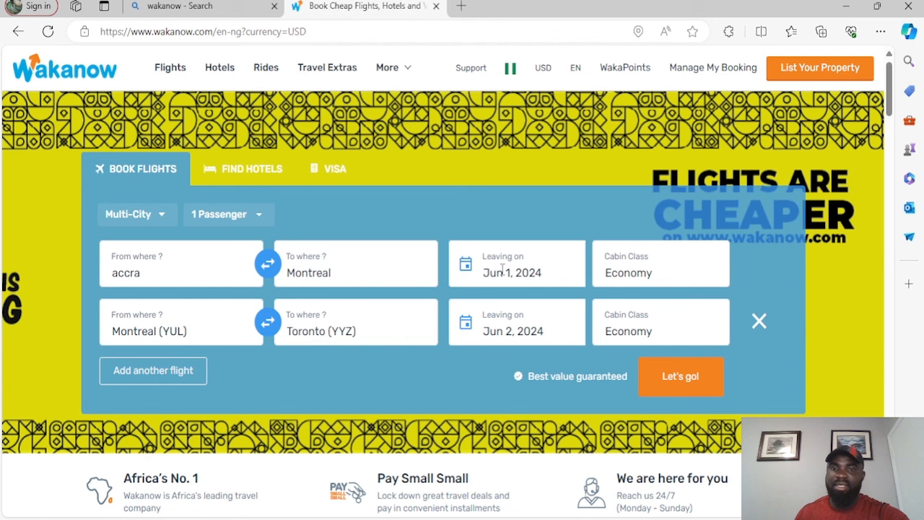
click(516, 263)
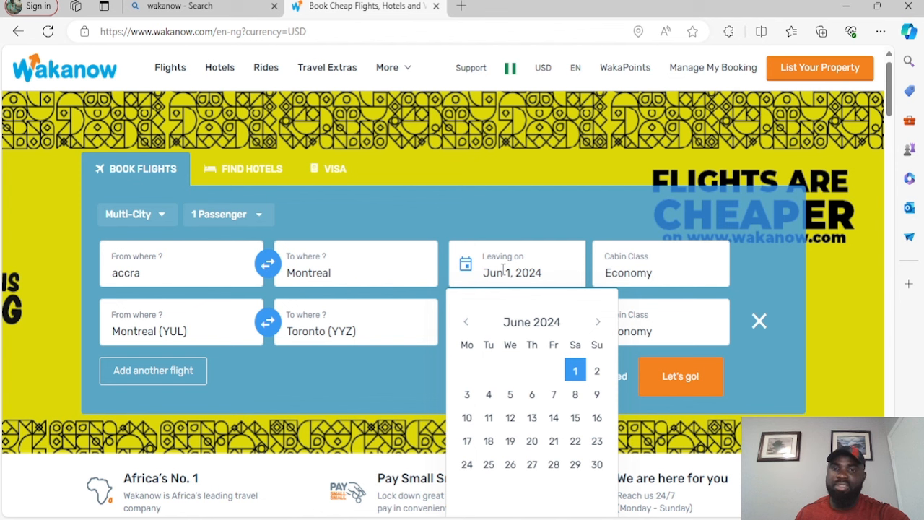
mouse_move(575, 382)
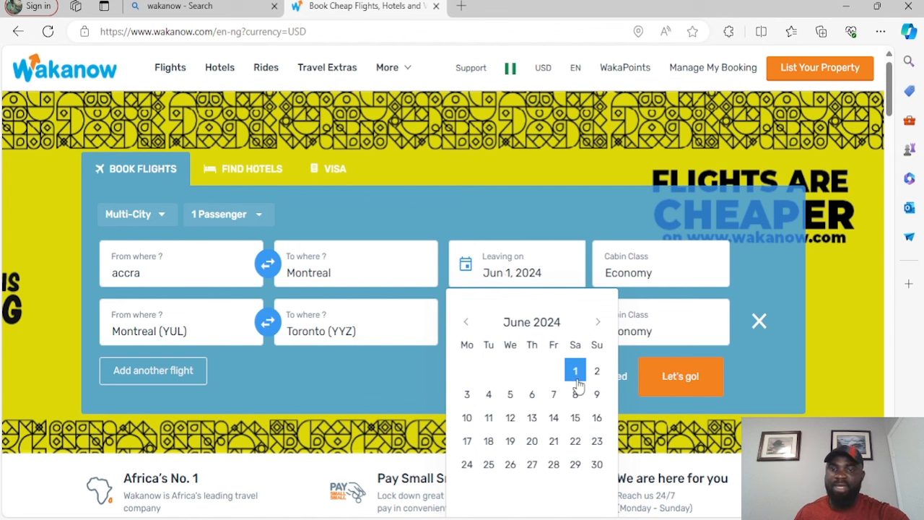
click(575, 370)
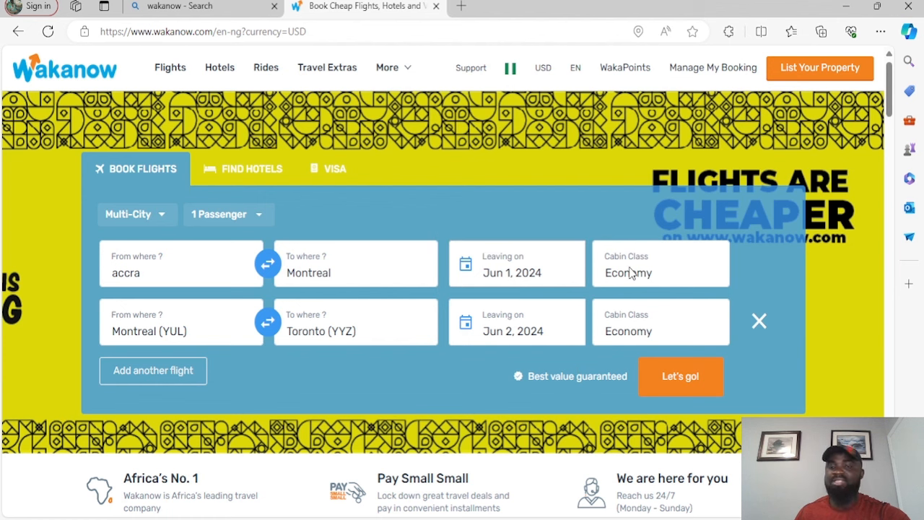
click(660, 272)
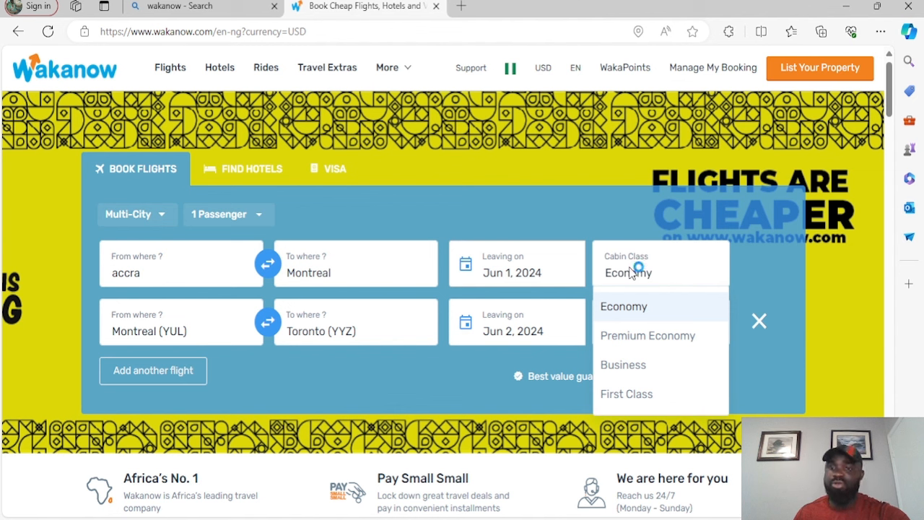
mouse_move(630, 273)
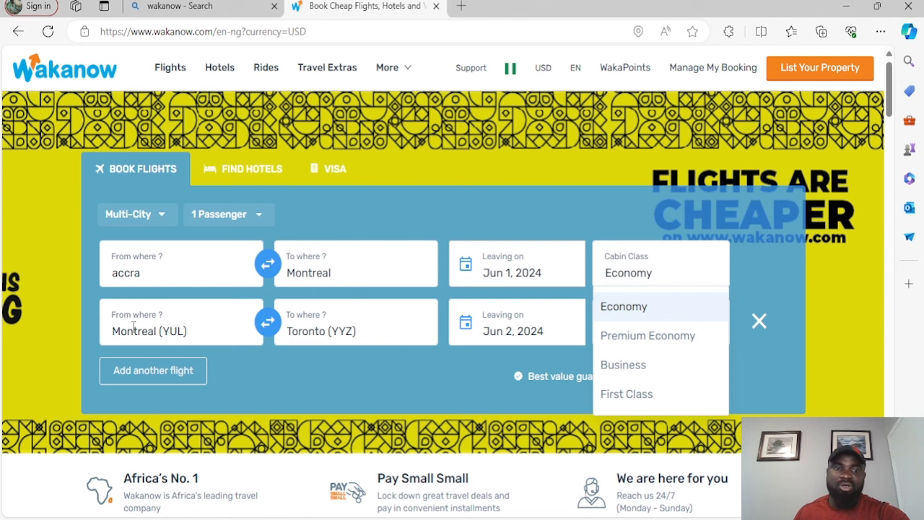
click(623, 306)
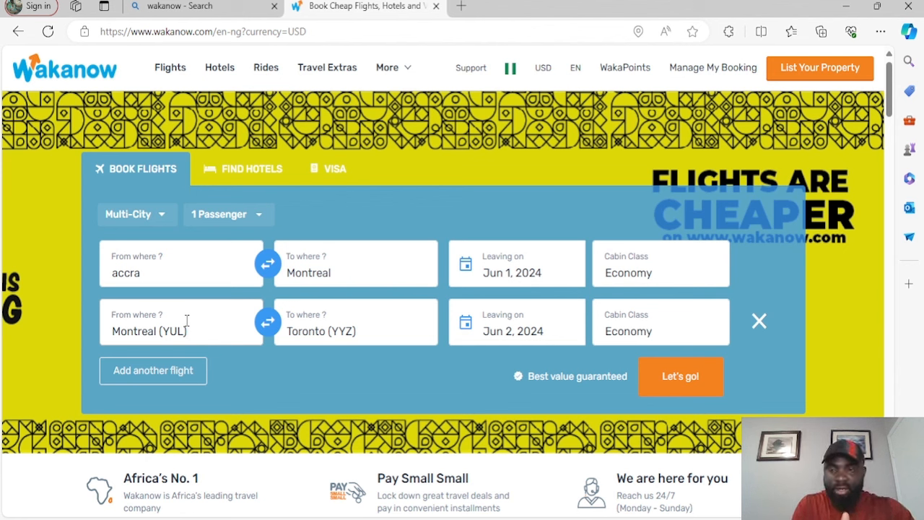
click(354, 332)
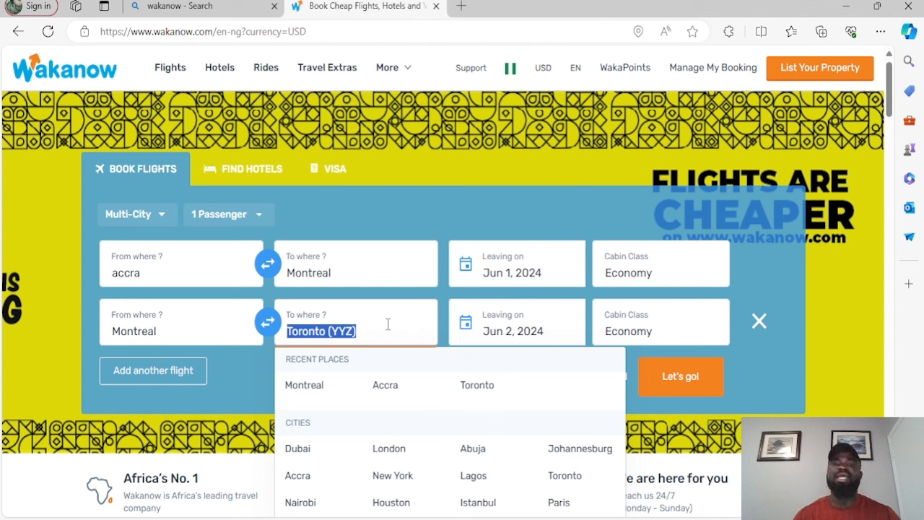
Step: Set the second flight's destination to Toronto and keep June 2 as its departure date
click(516, 321)
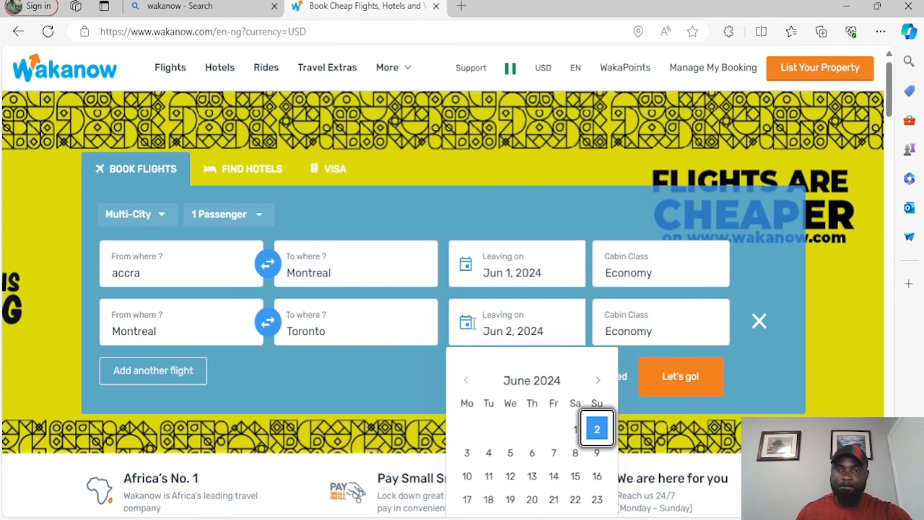
click(354, 327)
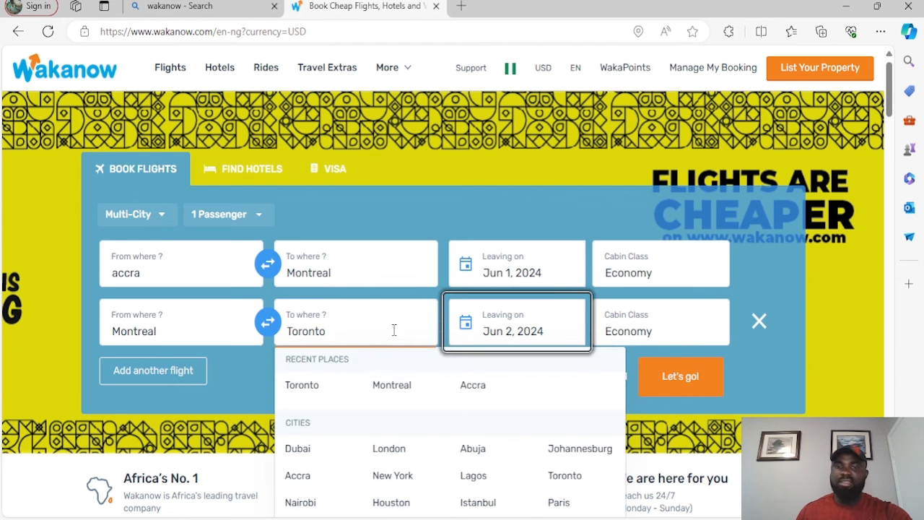
click(660, 321)
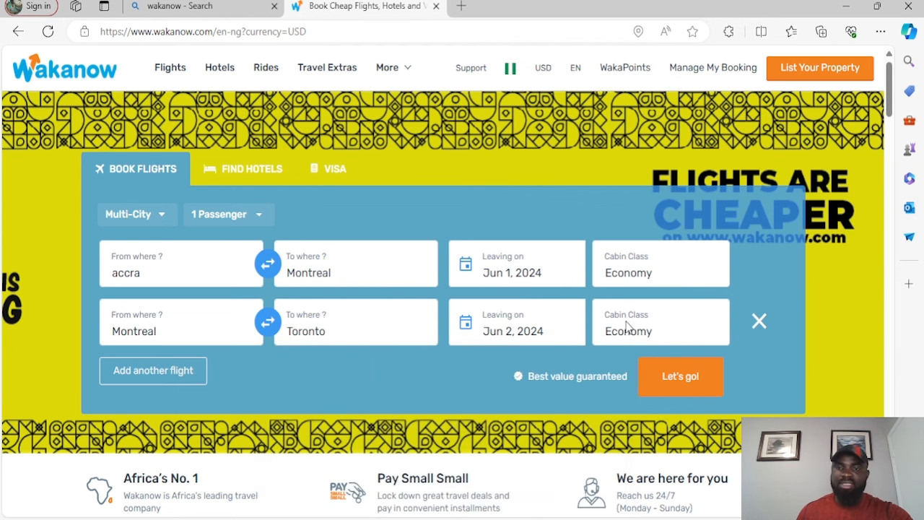
mouse_move(634, 329)
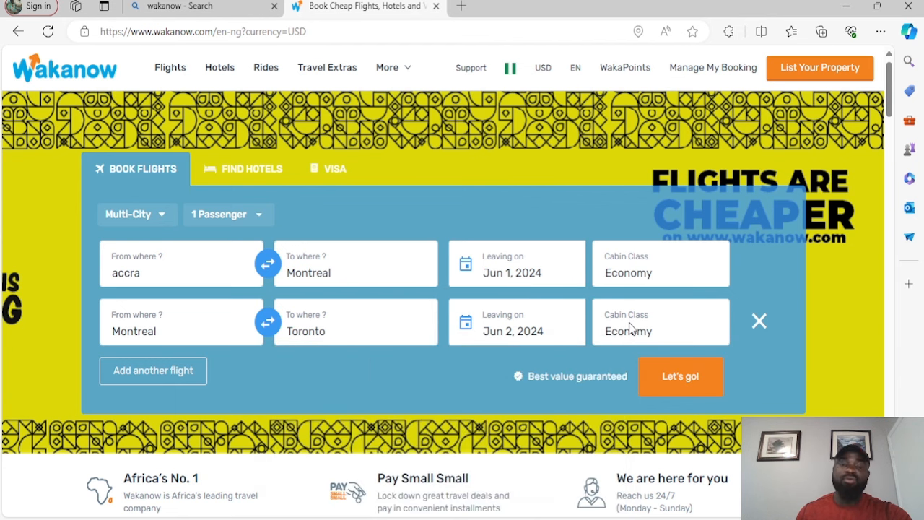
scroll(down, 3)
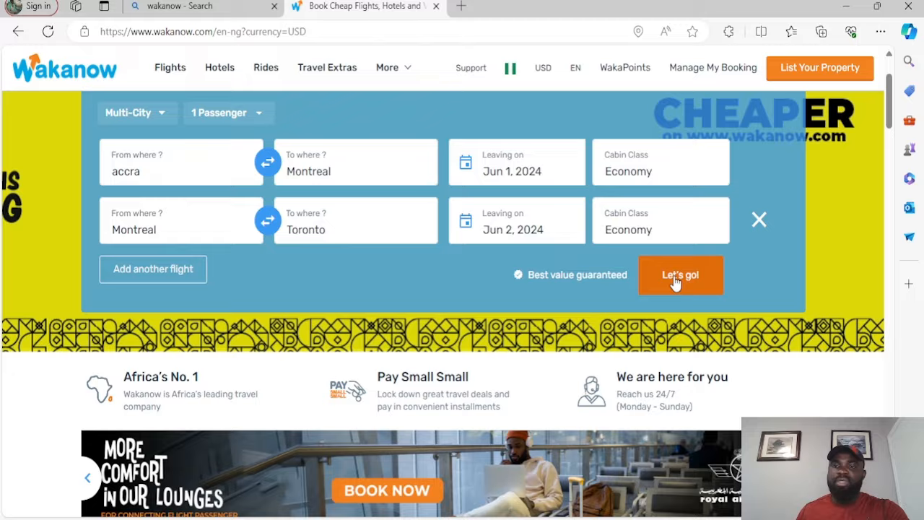
Step: Run the flight search with 'Let's go!' for the Accra–Montreal–Toronto itinerary
click(680, 275)
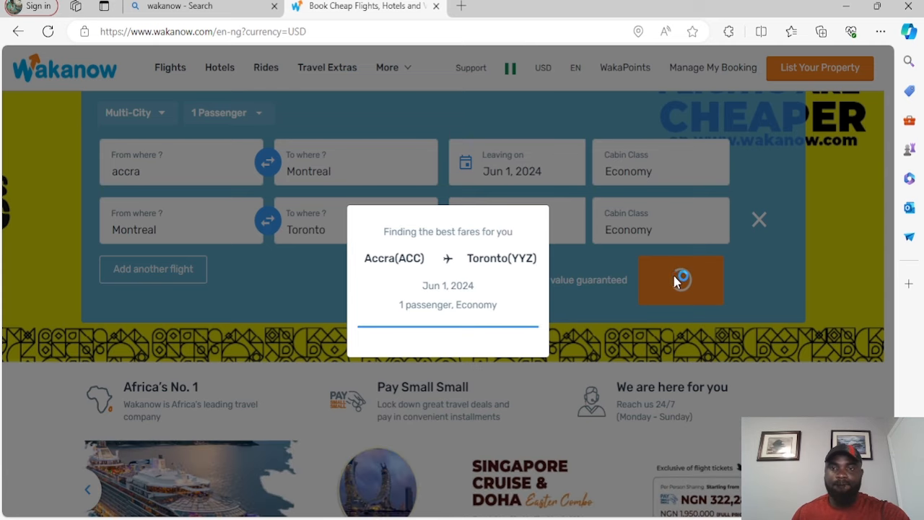
click(682, 281)
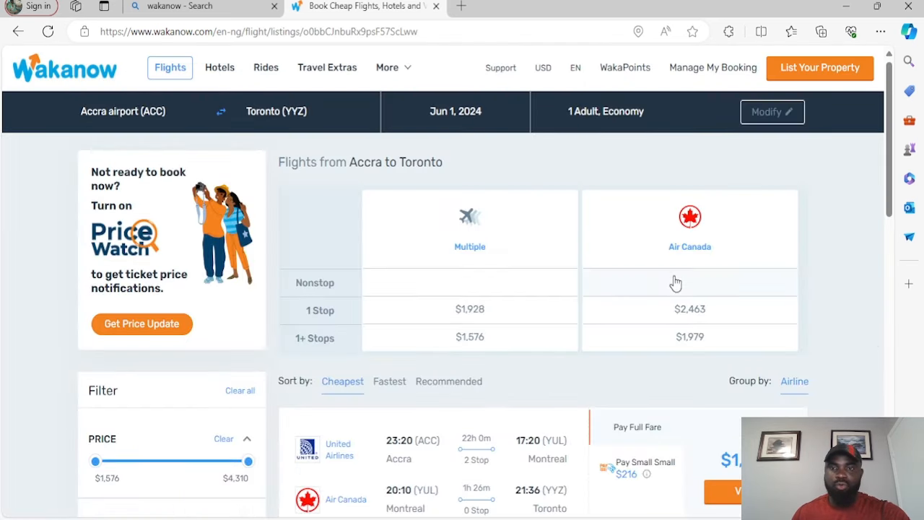
scroll(down, 3)
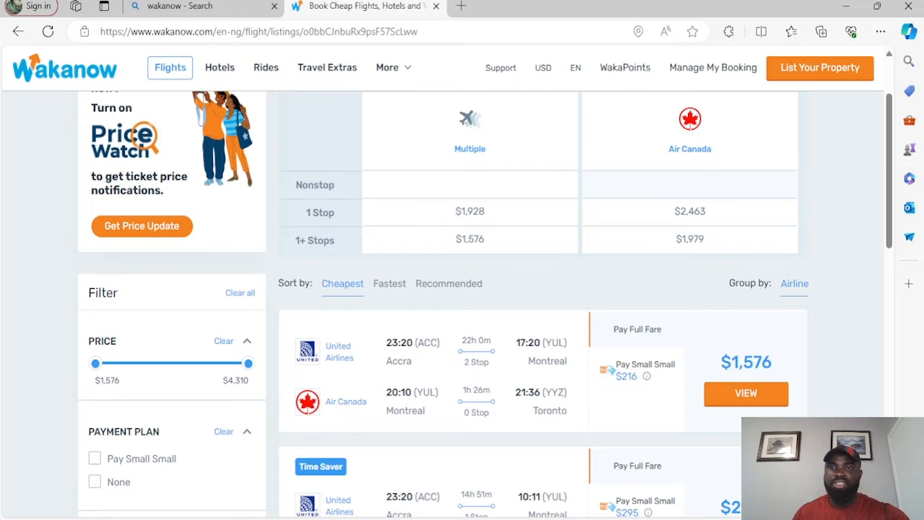
scroll(down, 3)
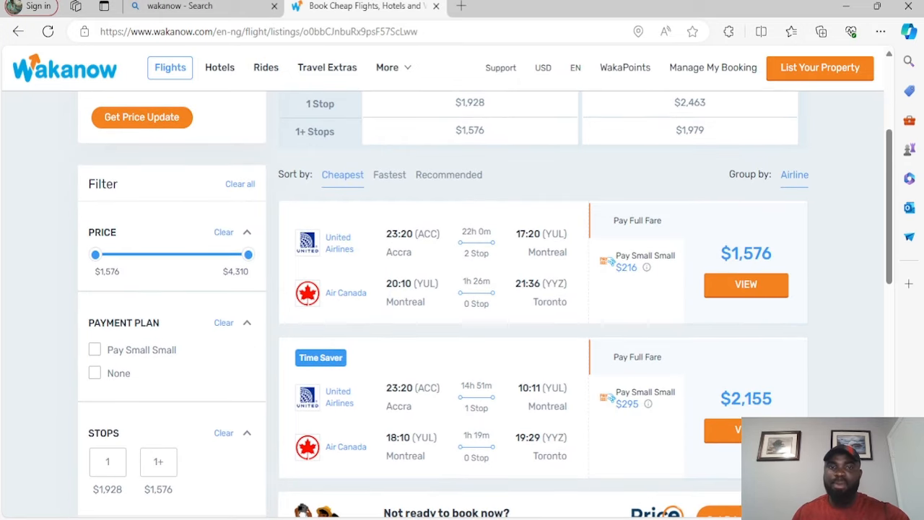
scroll(down, 3)
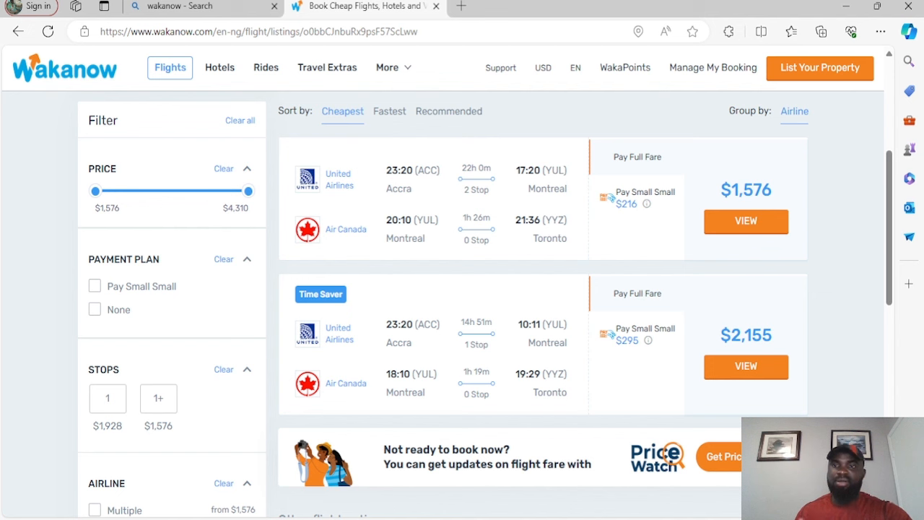
mouse_move(675, 242)
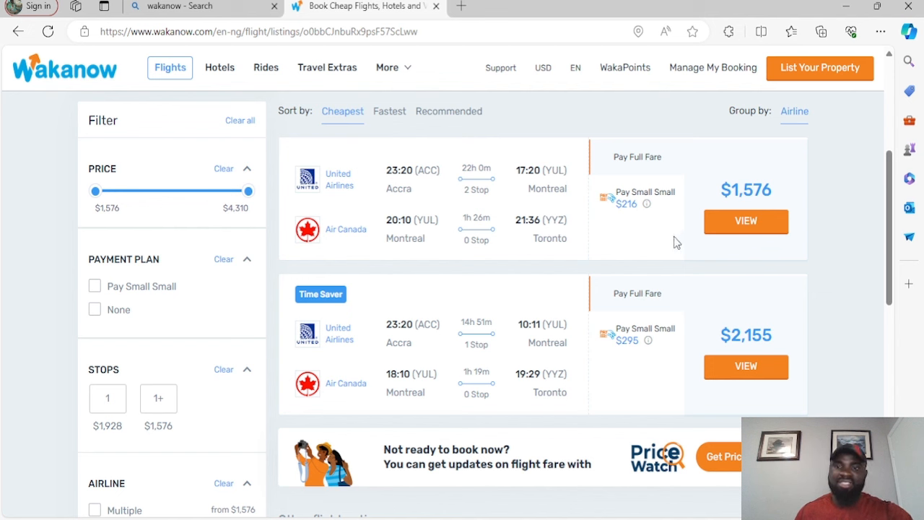
mouse_move(651, 246)
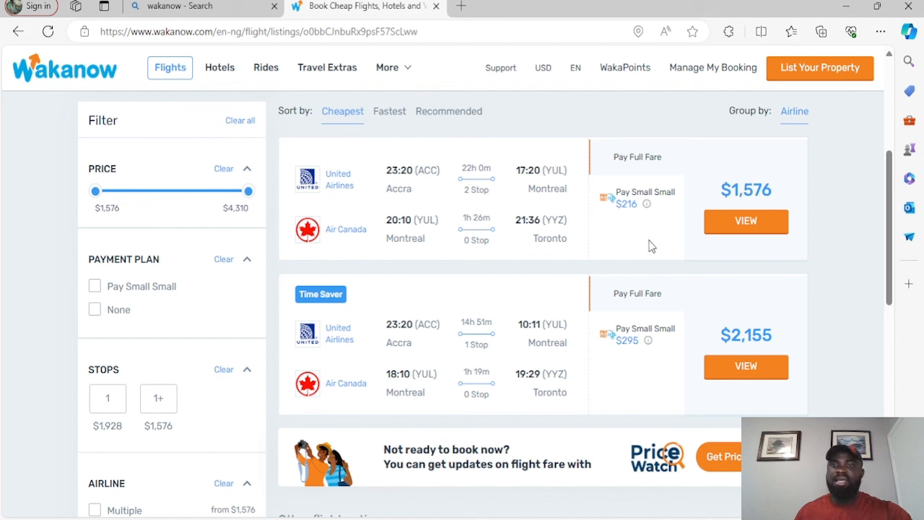
scroll(down, 3)
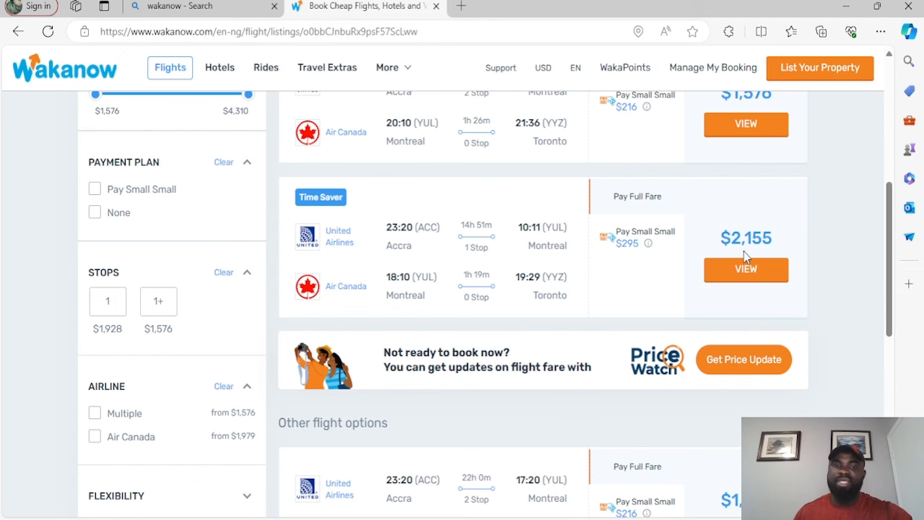
scroll(down, 3)
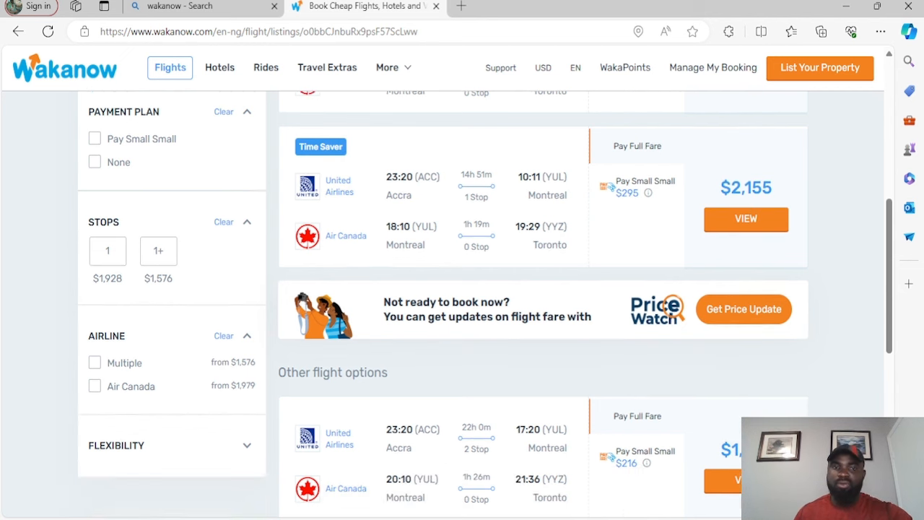
scroll(down, 3)
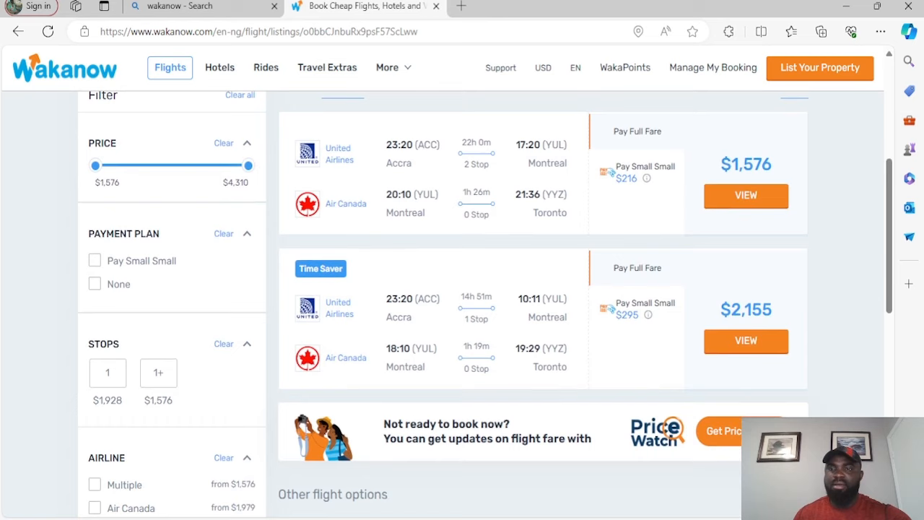
scroll(down, 3)
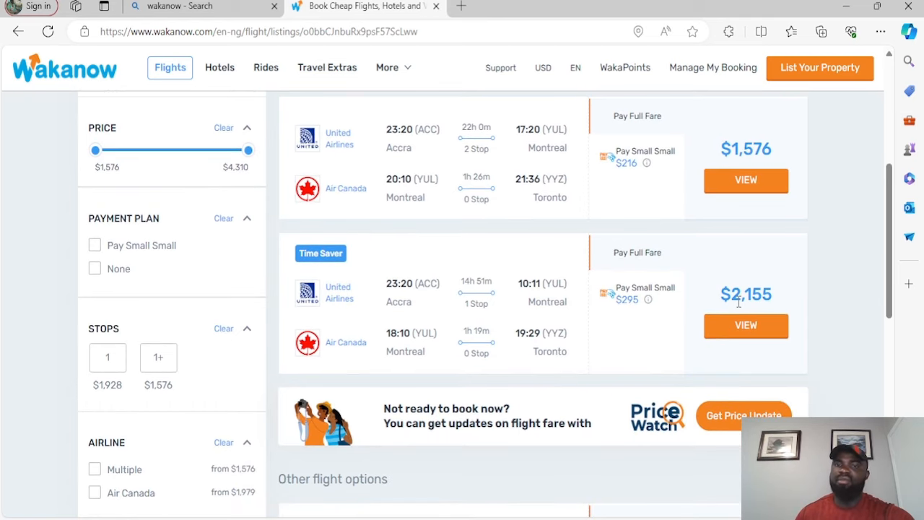
mouse_move(744, 347)
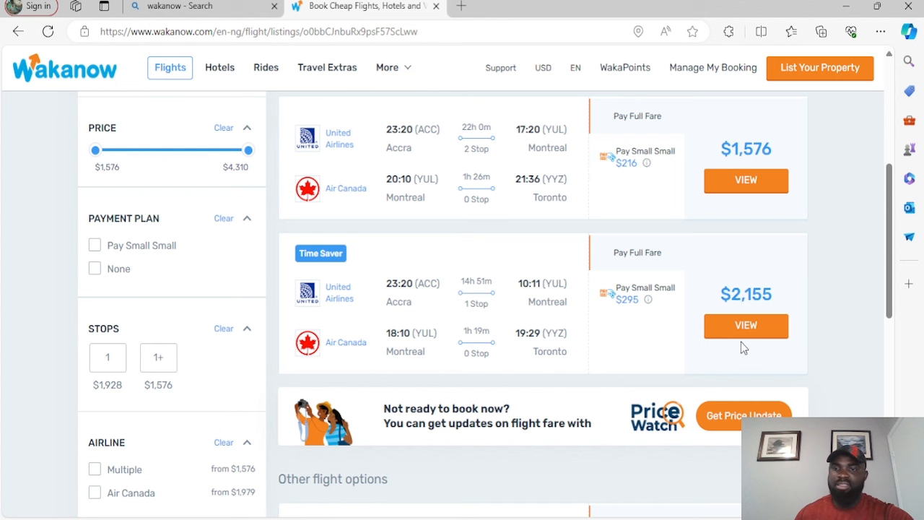
click(746, 326)
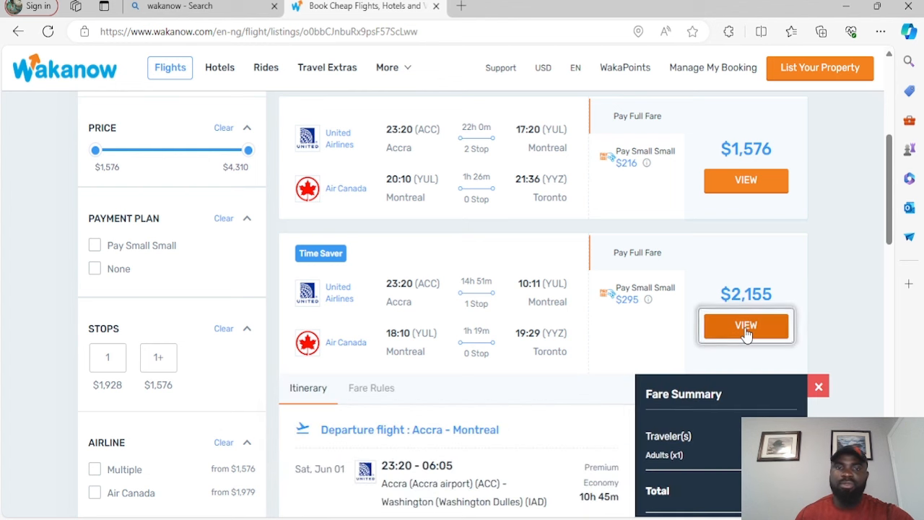
scroll(down, 3)
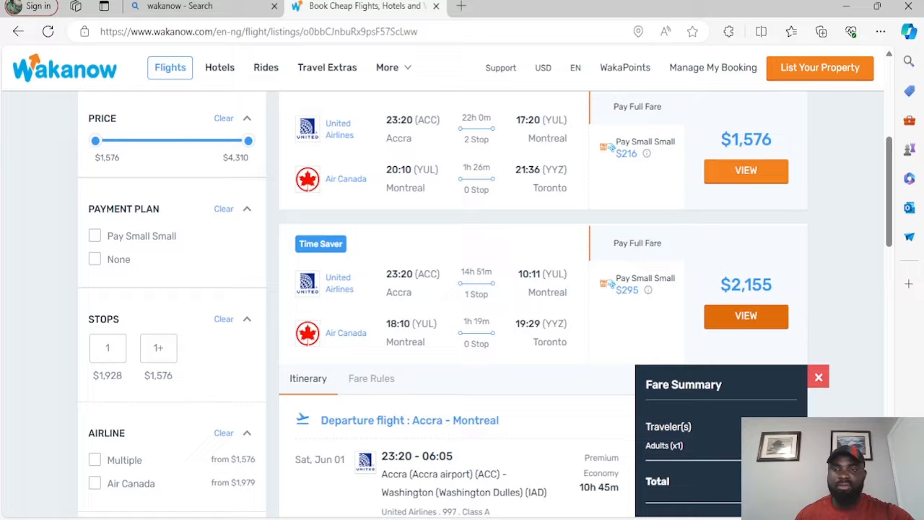
scroll(down, 3)
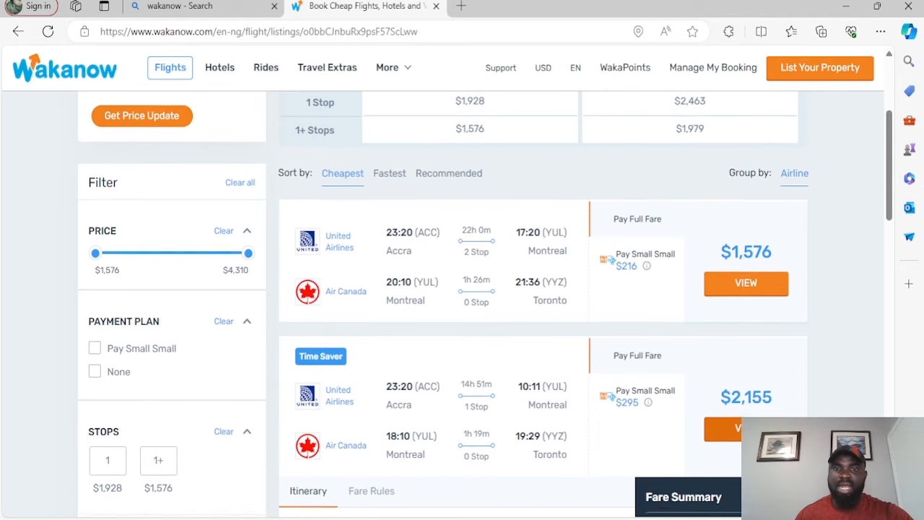
scroll(down, 3)
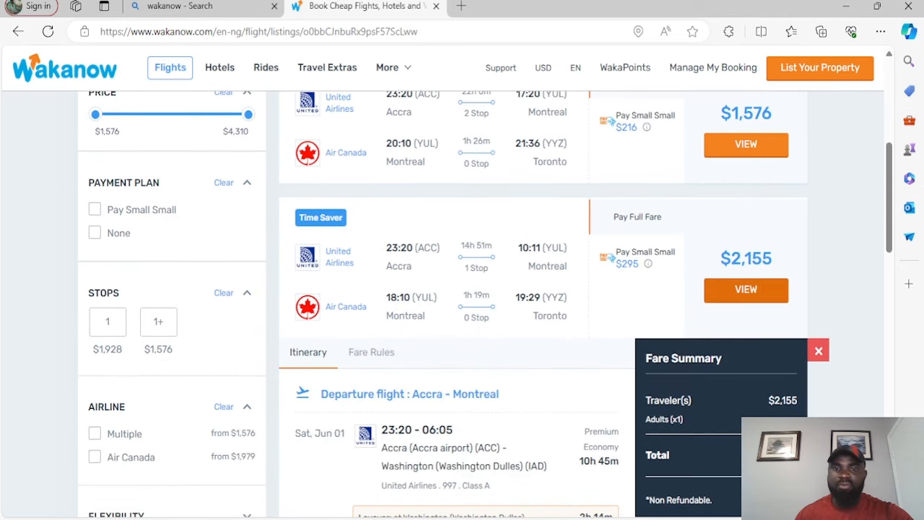
scroll(down, 3)
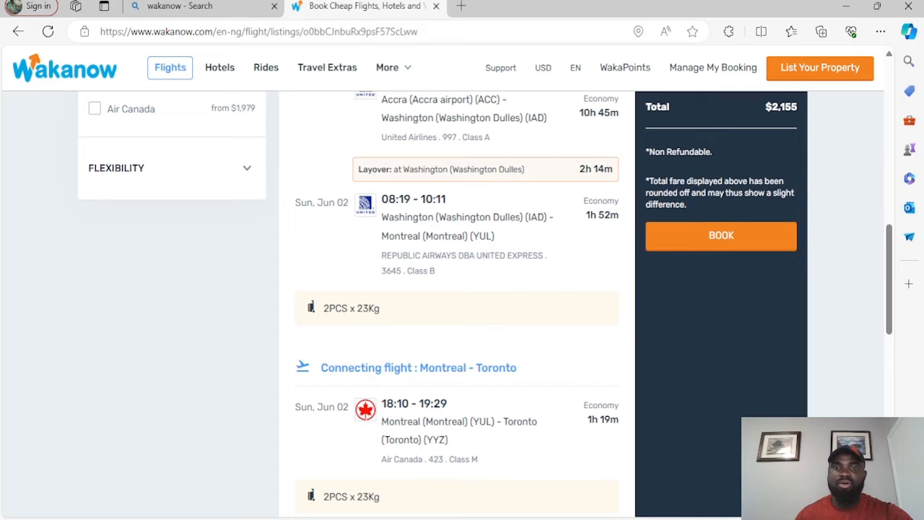
scroll(up, 3)
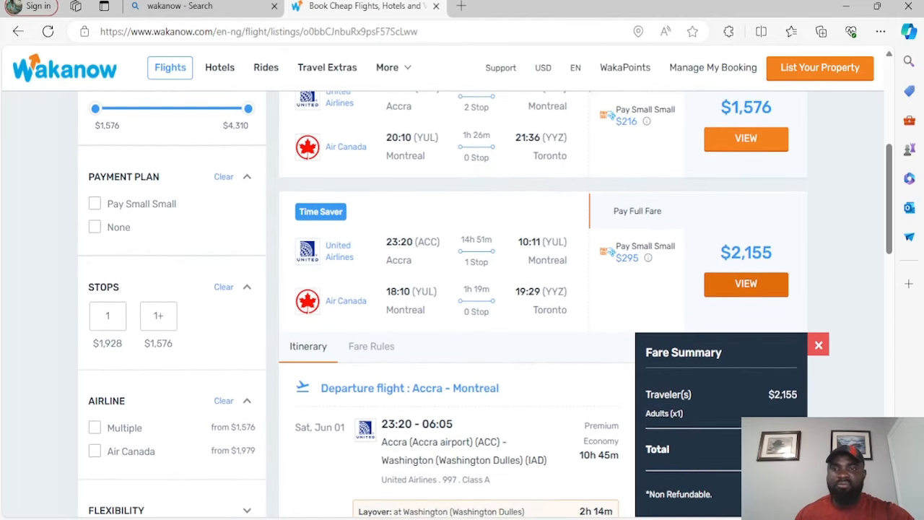
scroll(down, 3)
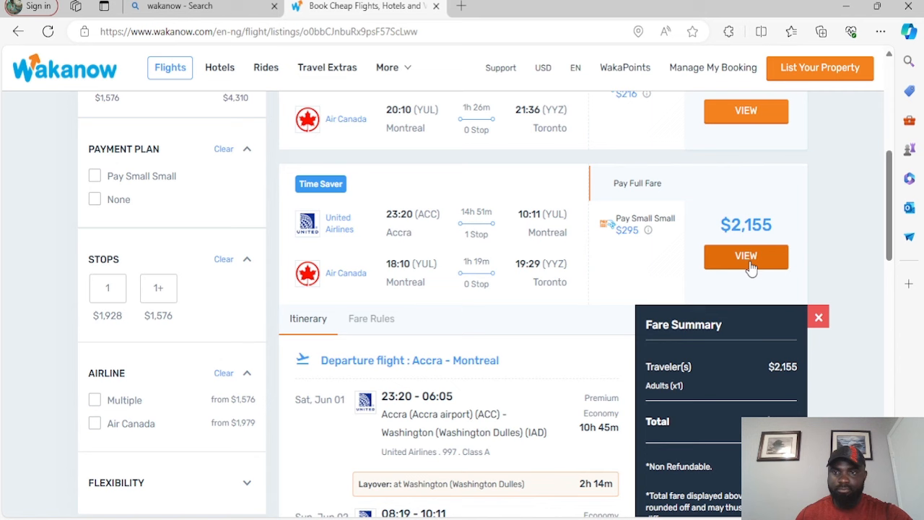
scroll(down, 3)
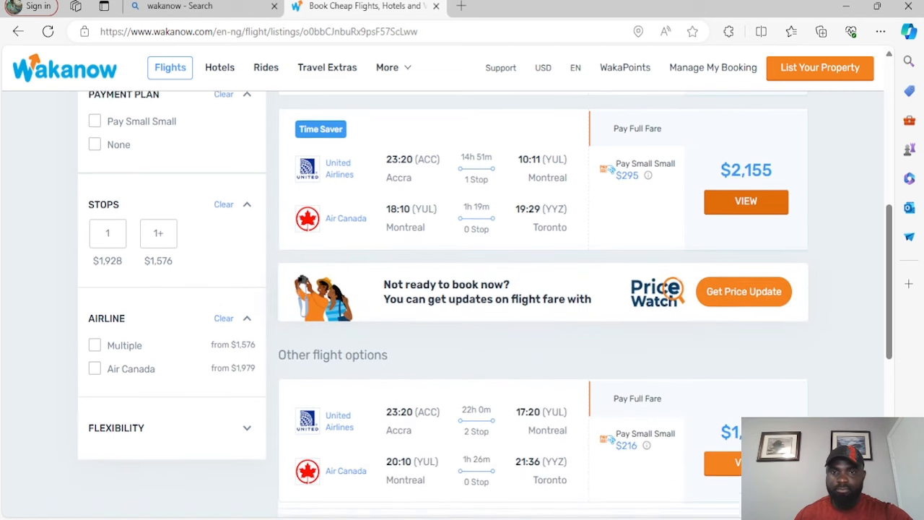
scroll(down, 3)
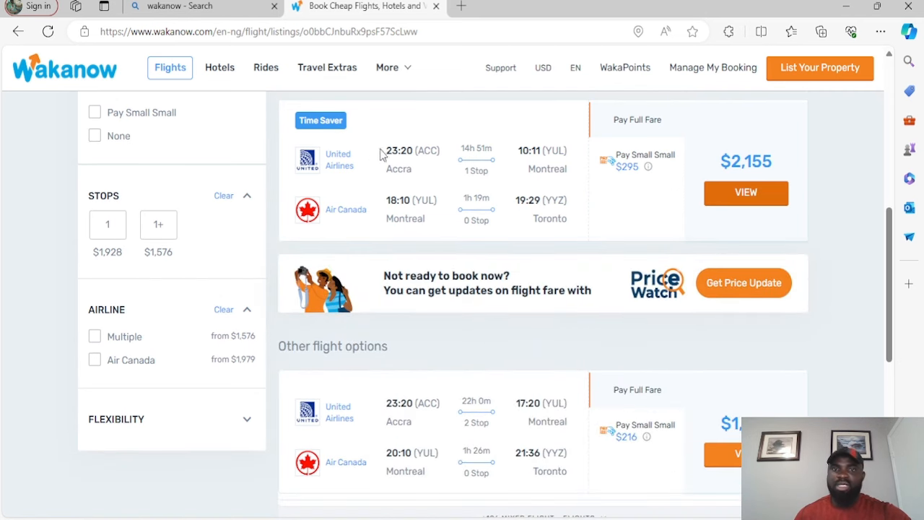
mouse_move(421, 157)
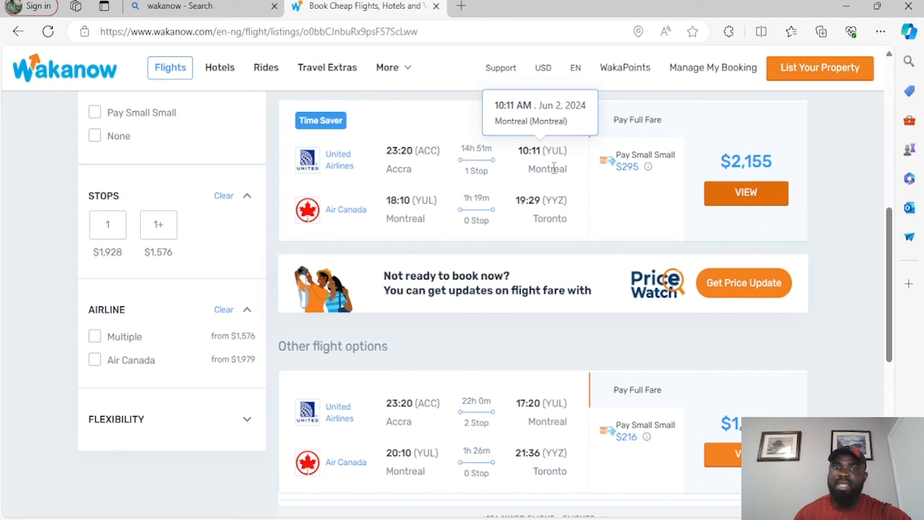
mouse_move(356, 224)
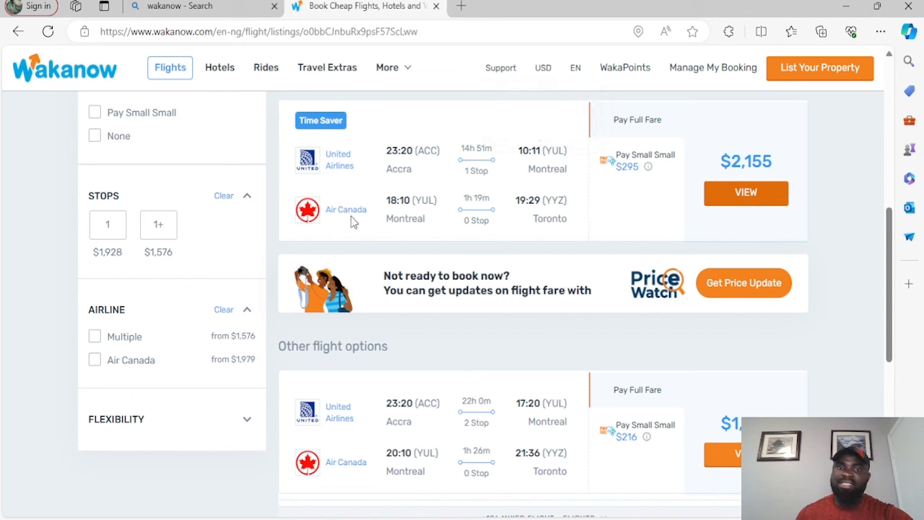
mouse_move(342, 209)
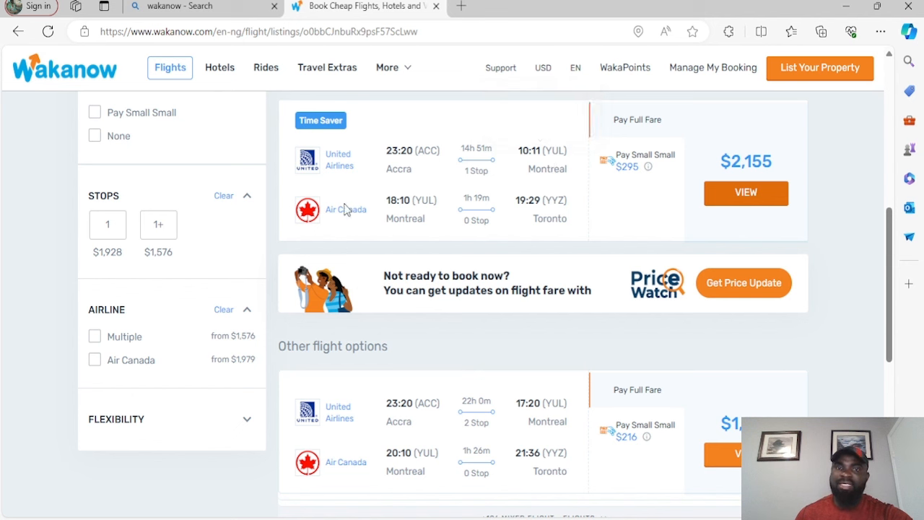
mouse_move(395, 205)
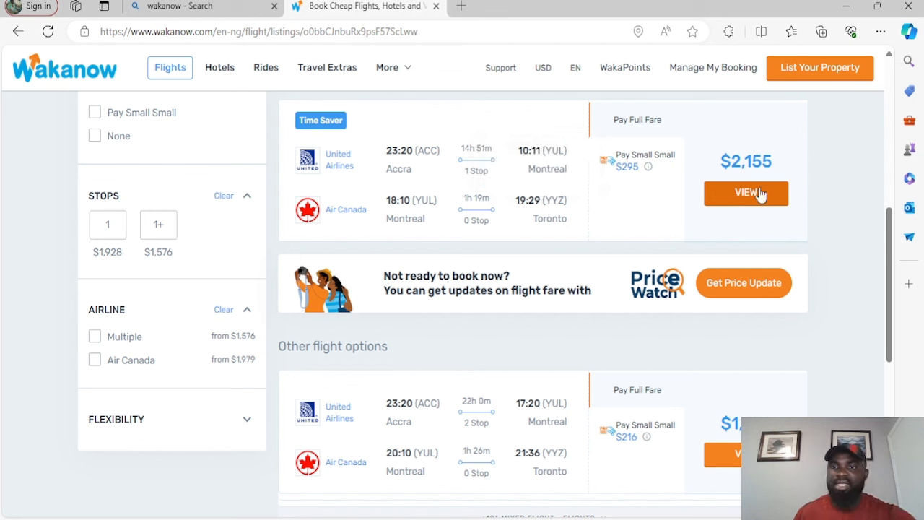
Step: View the $2,155 Time Saver flight's fare summary and book it
click(746, 193)
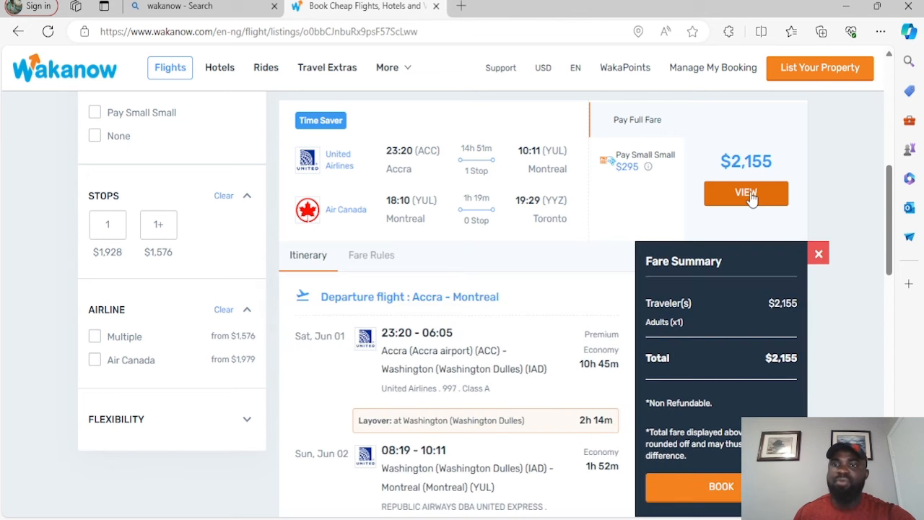
scroll(down, 3)
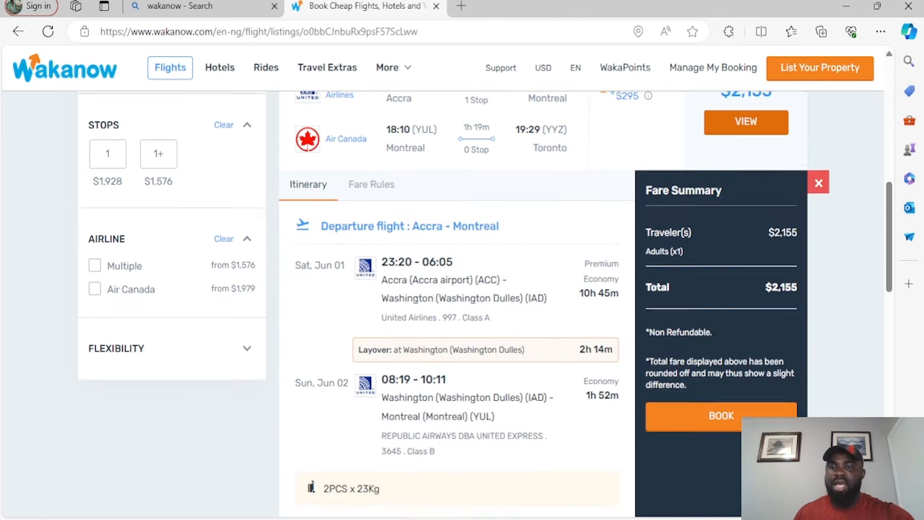
scroll(down, 3)
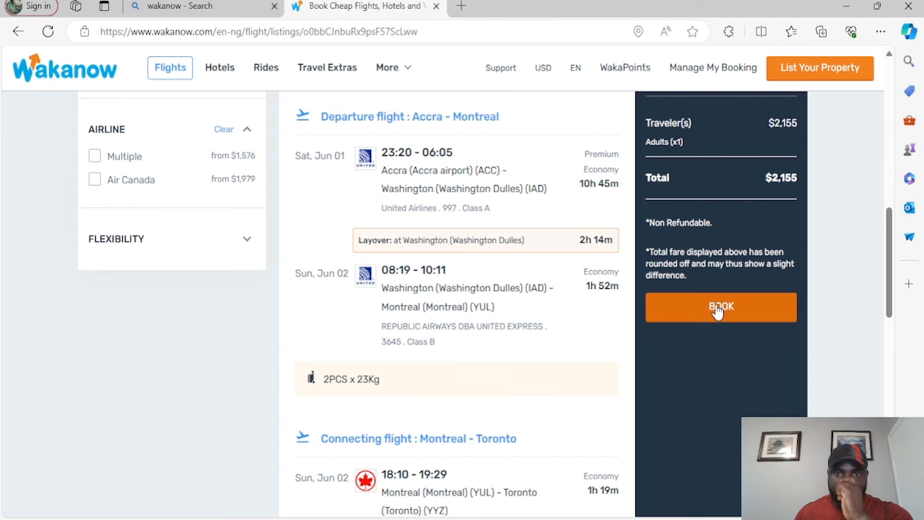
click(720, 307)
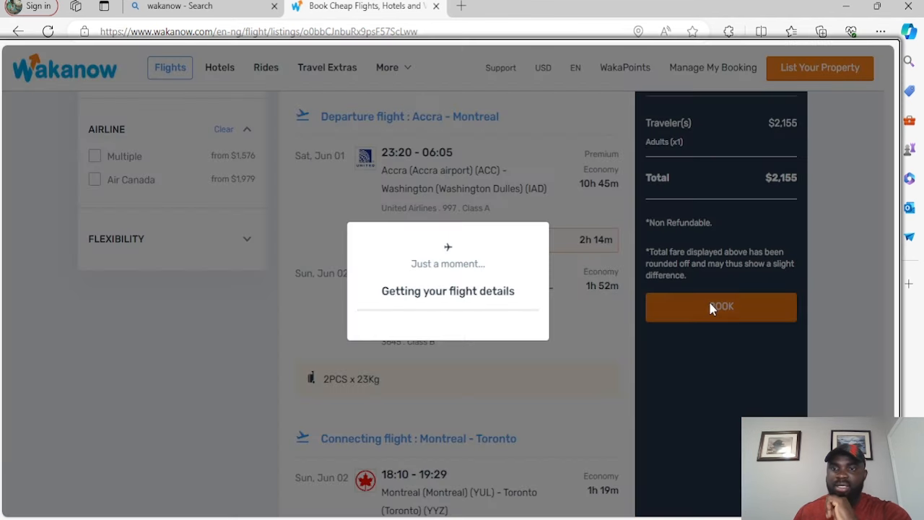
Step: Wait for the flight details to load into the Traveller info page
click(720, 307)
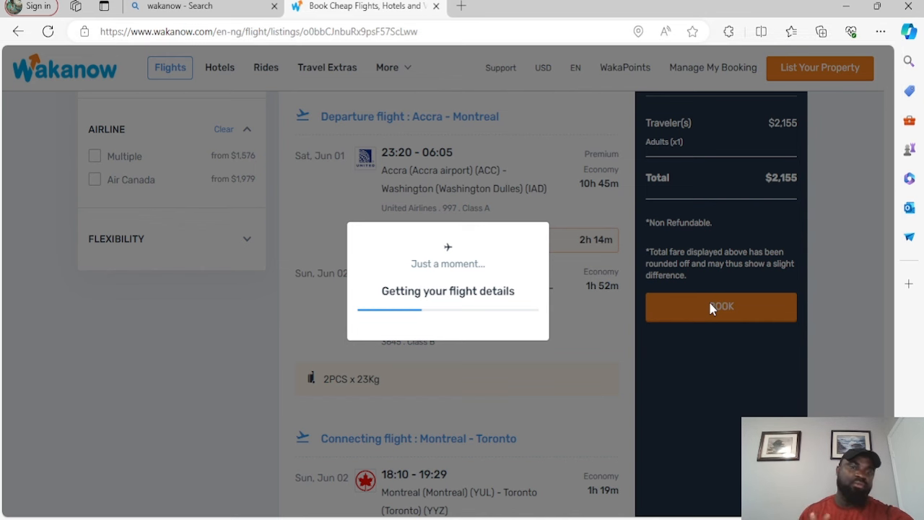
click(720, 307)
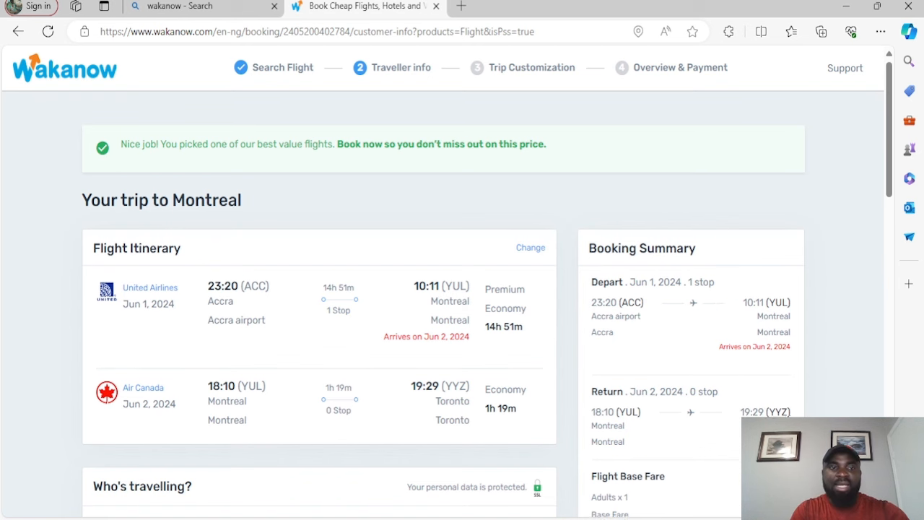
Step: Scroll to the Passenger 1 (Adult - Primary Contact) form and open its title choices
scroll(down, 3)
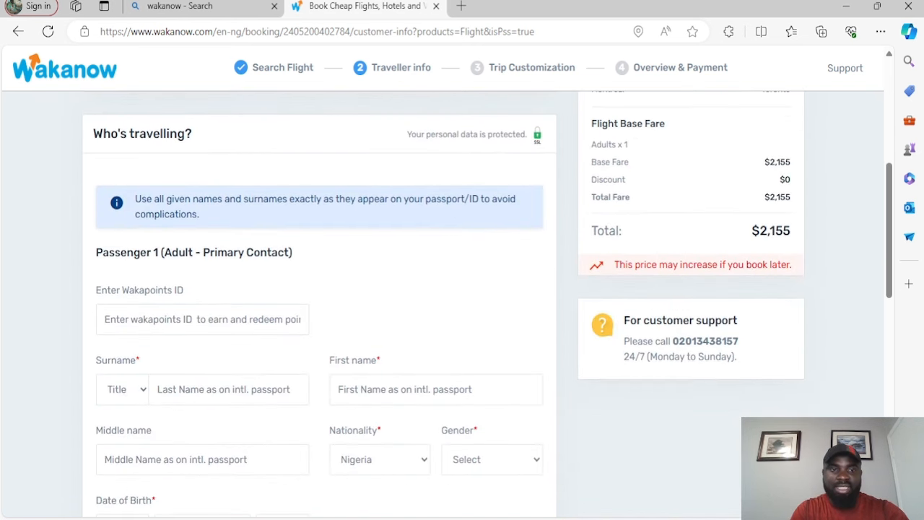
scroll(down, 3)
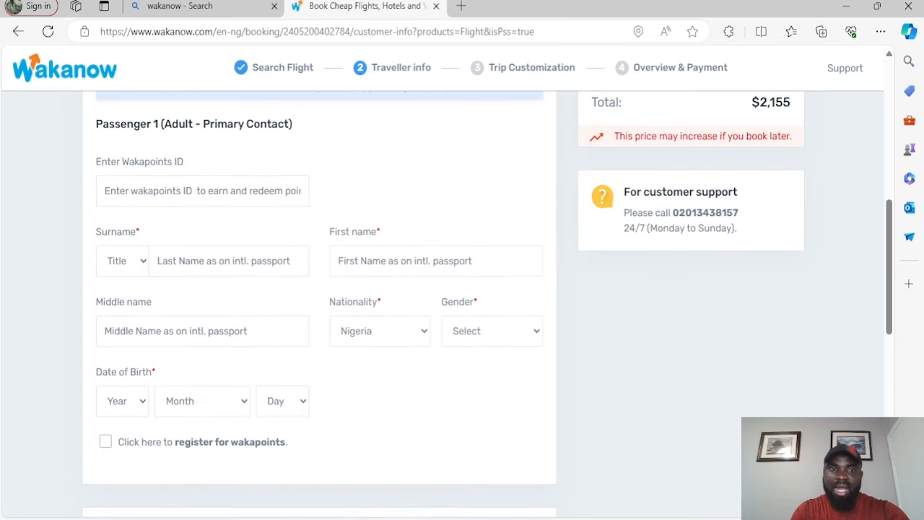
scroll(down, 3)
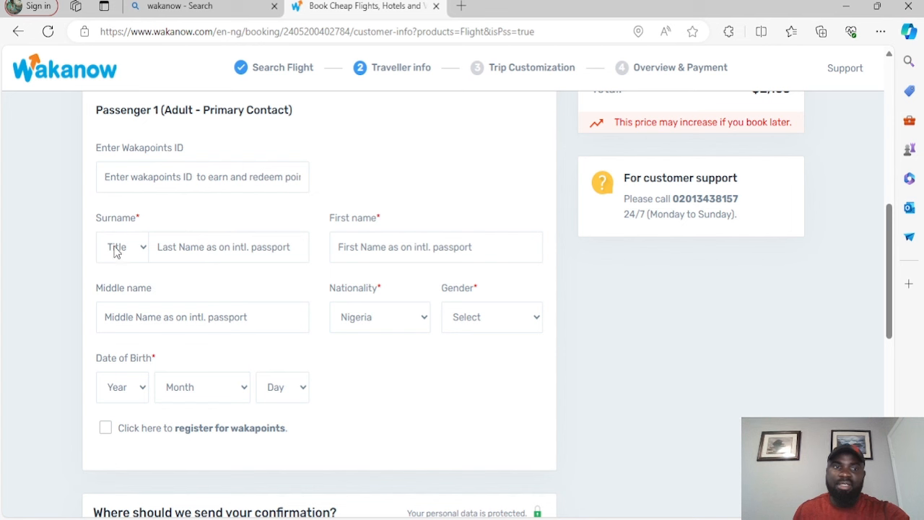
click(123, 247)
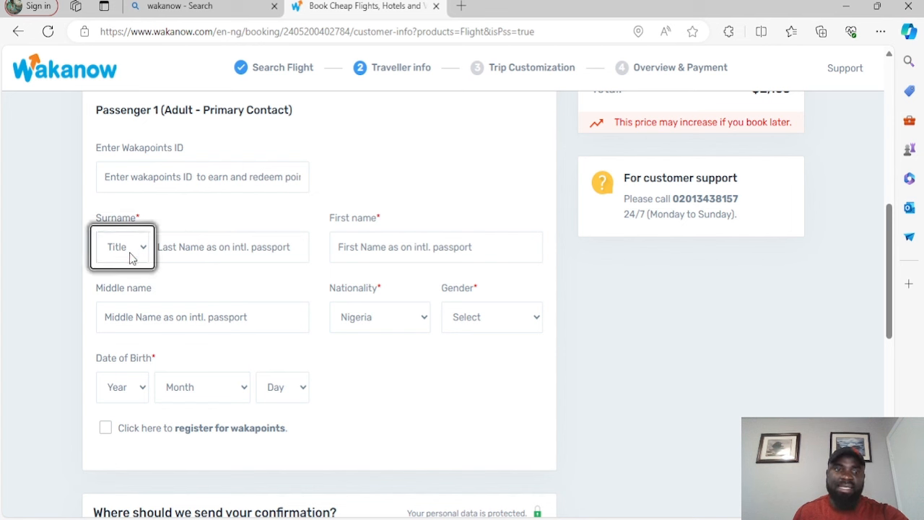
mouse_move(137, 318)
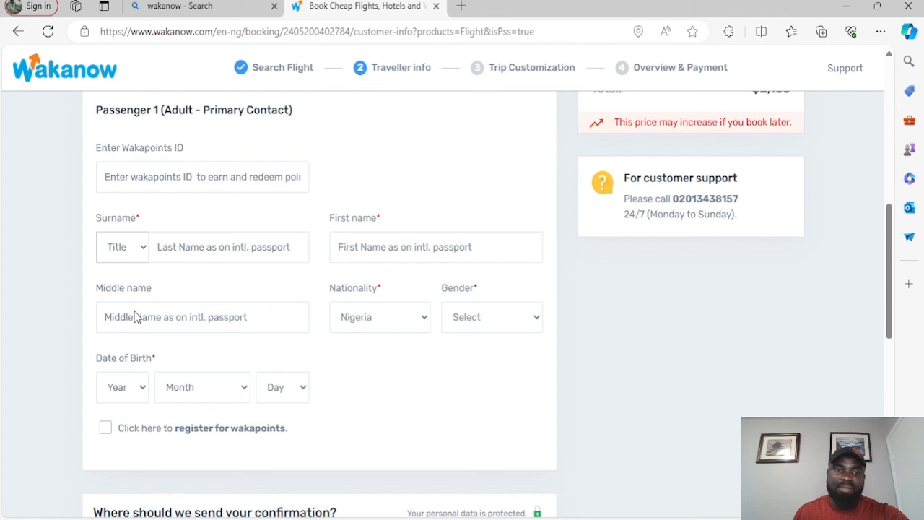
mouse_move(133, 359)
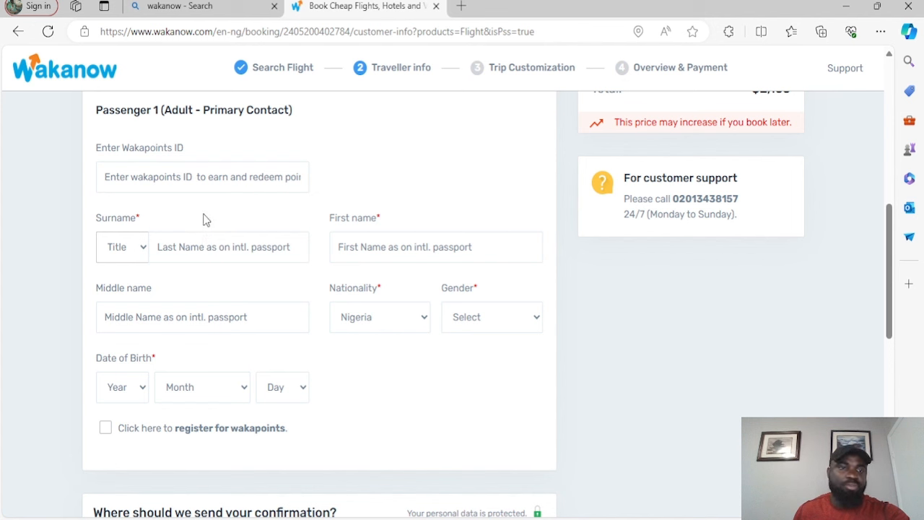
click(227, 247)
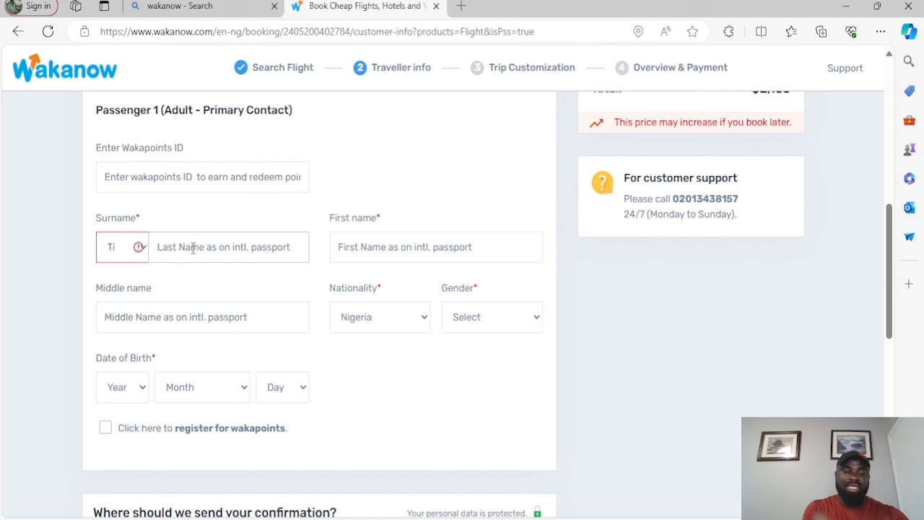
text(Konadu)
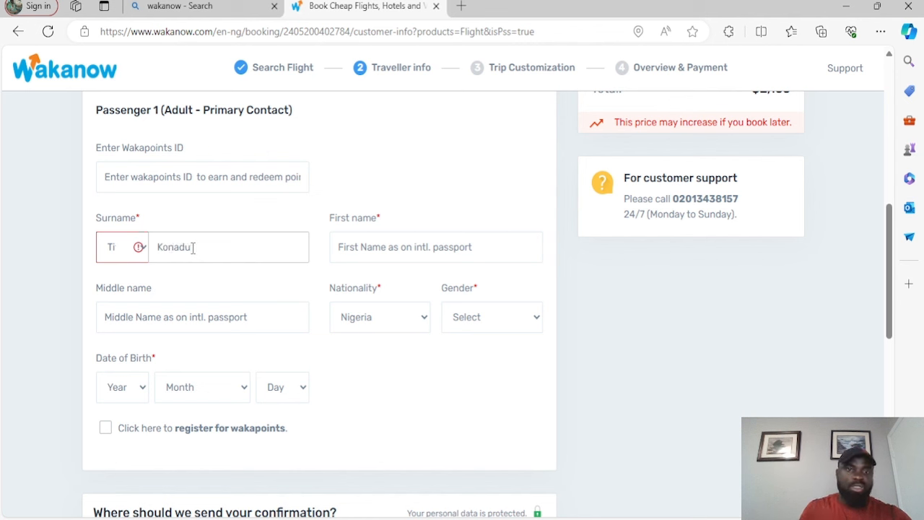
click(436, 247)
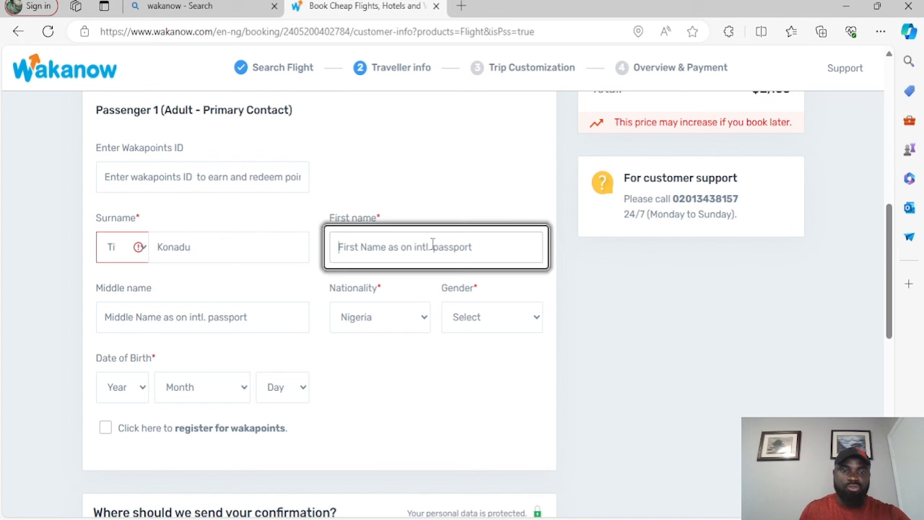
text(Be)
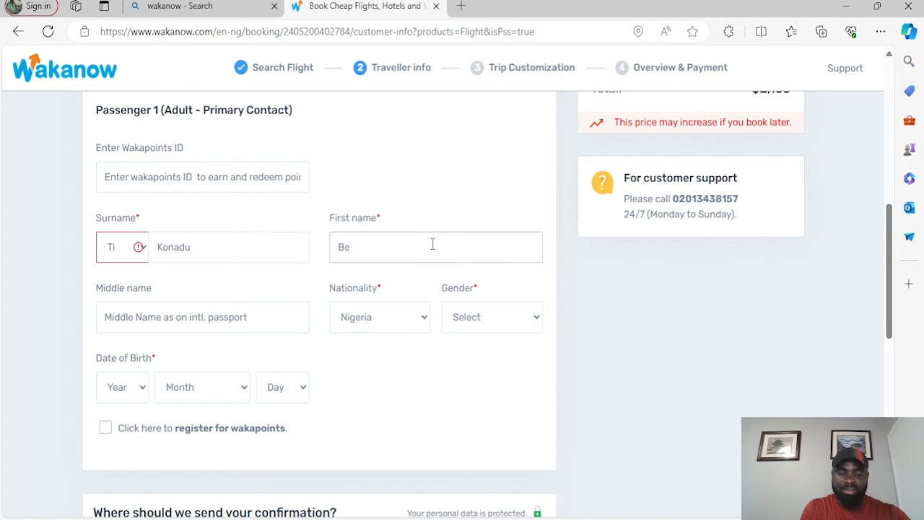
text(njam)
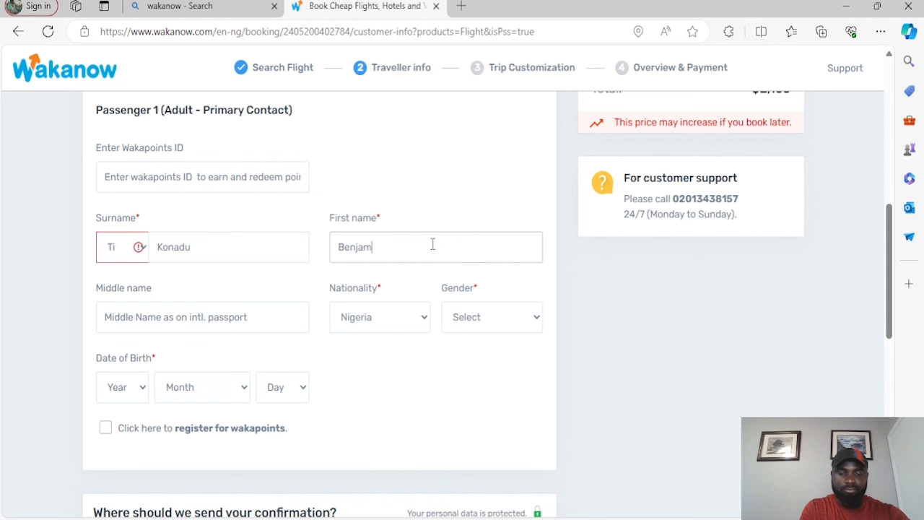
text(in)
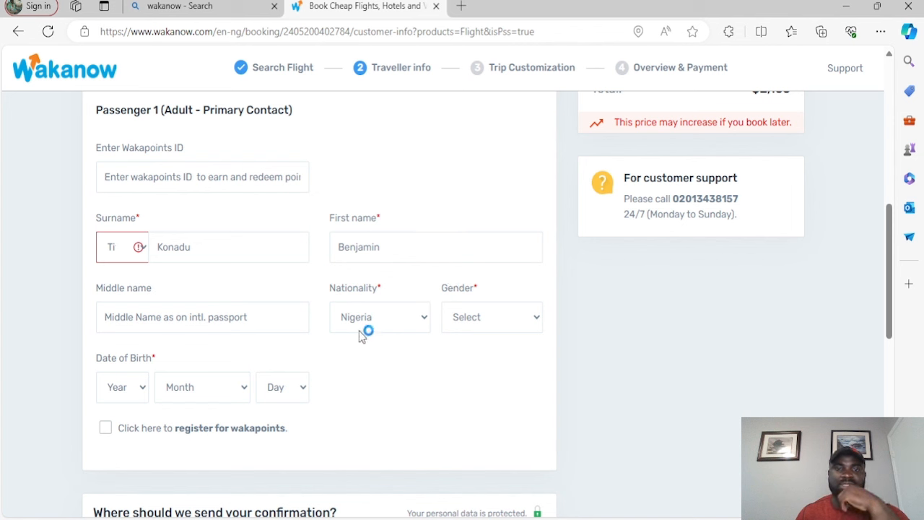
Step: Set Passenger 1's nationality to Ghana and gender to Male
click(379, 317)
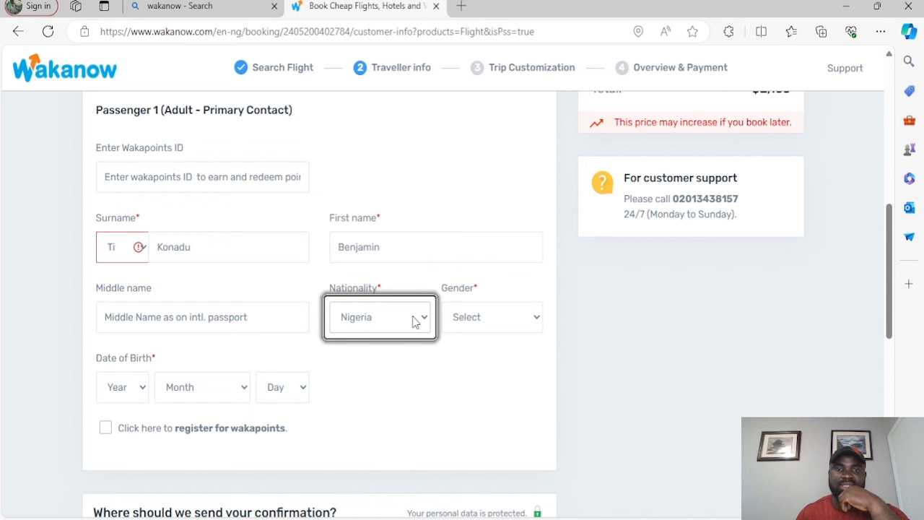
click(379, 317)
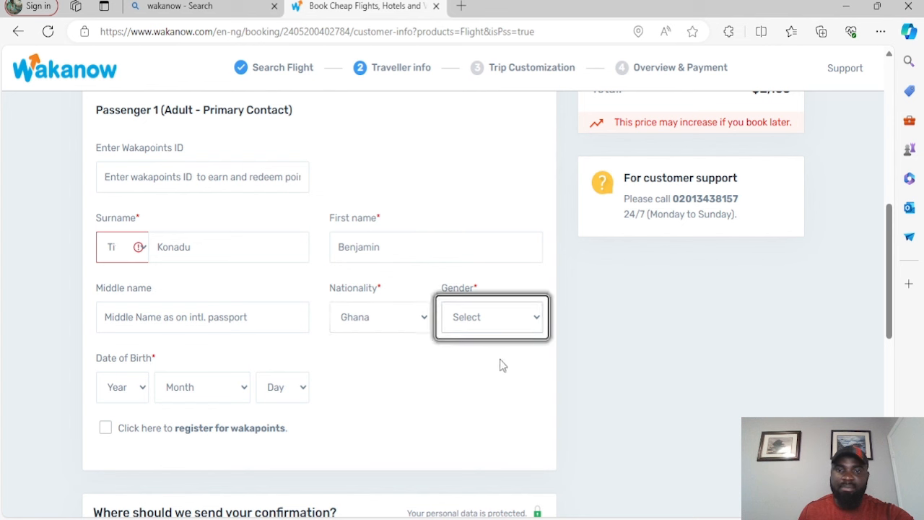
click(492, 317)
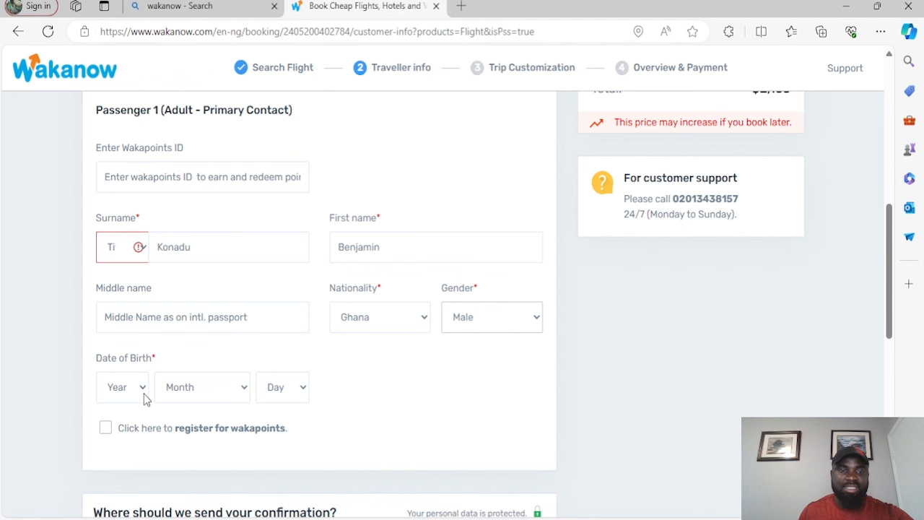
click(123, 388)
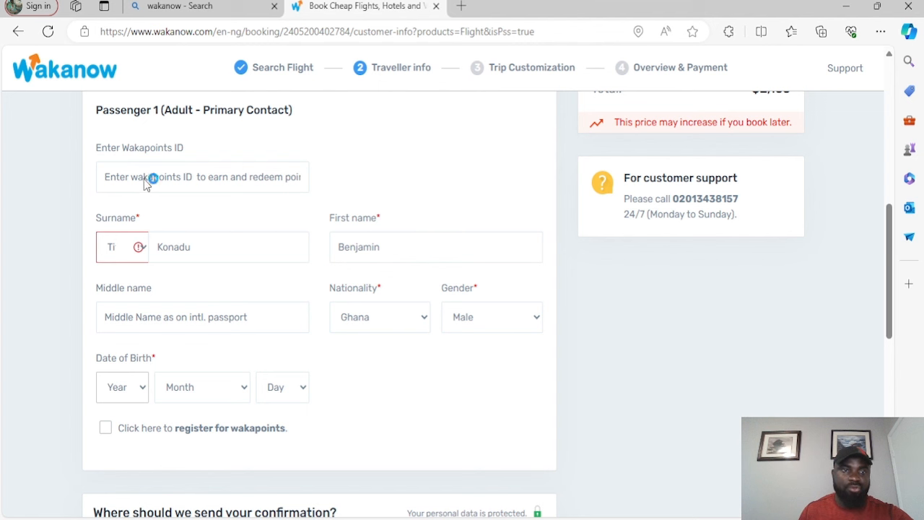
mouse_move(132, 228)
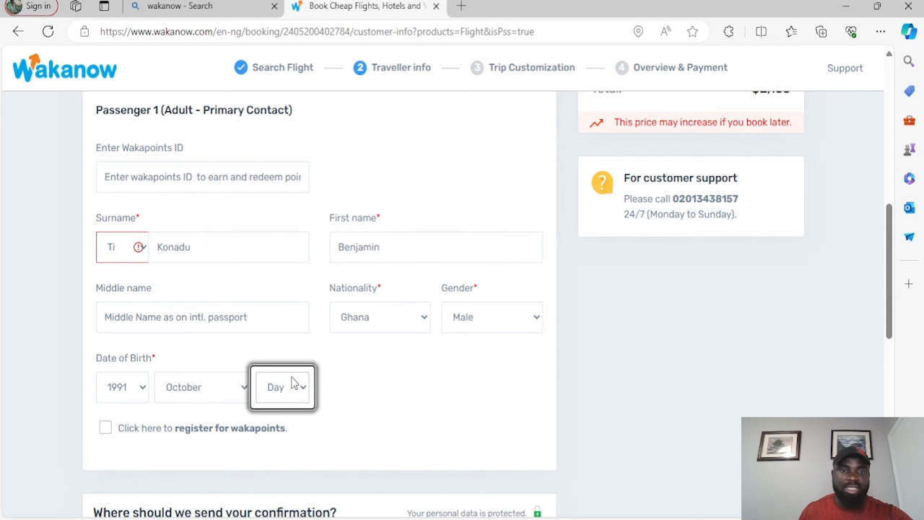
click(282, 388)
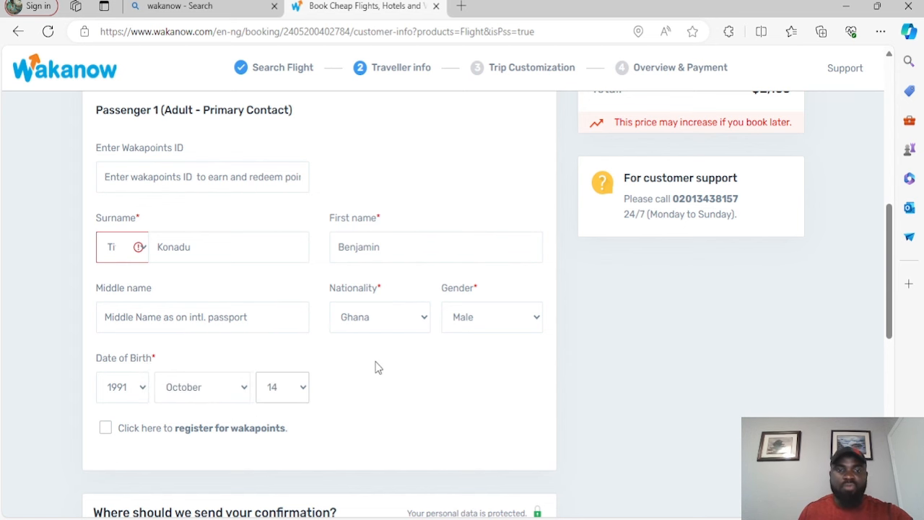
scroll(down, 3)
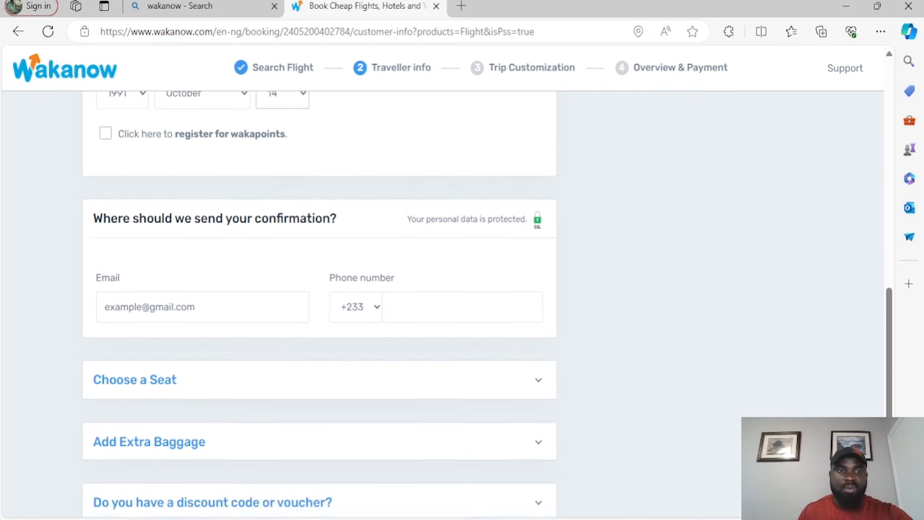
Step: Begin the confirmation email address by typing 'BARFOU' in the Email field
scroll(down, 3)
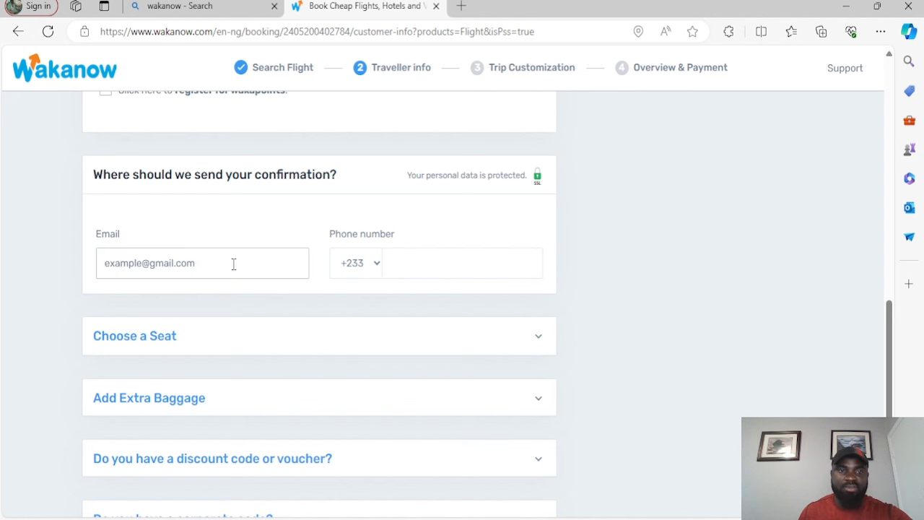
click(202, 263)
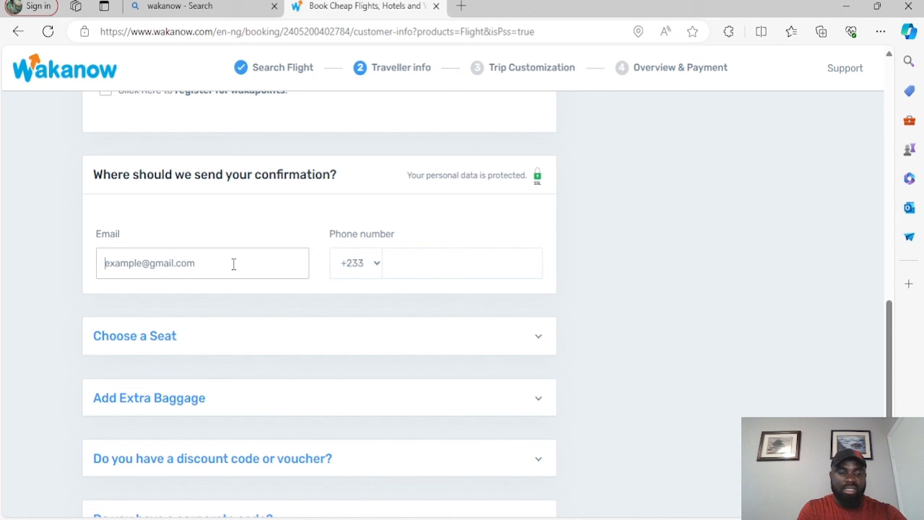
text(BA)
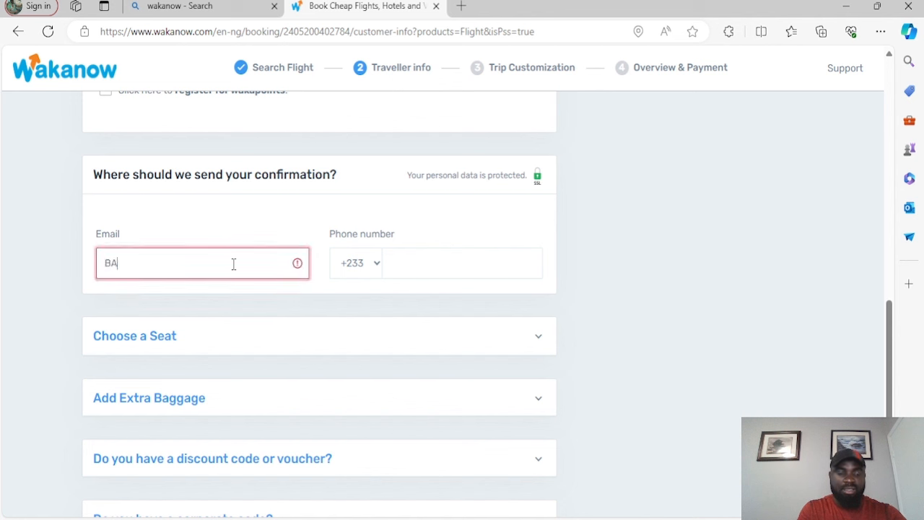
text(RFOU)
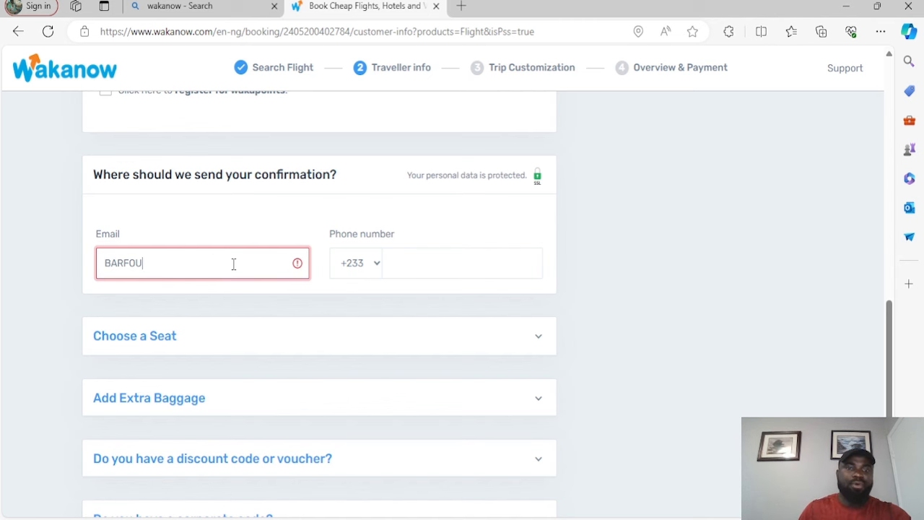
scroll(down, 3)
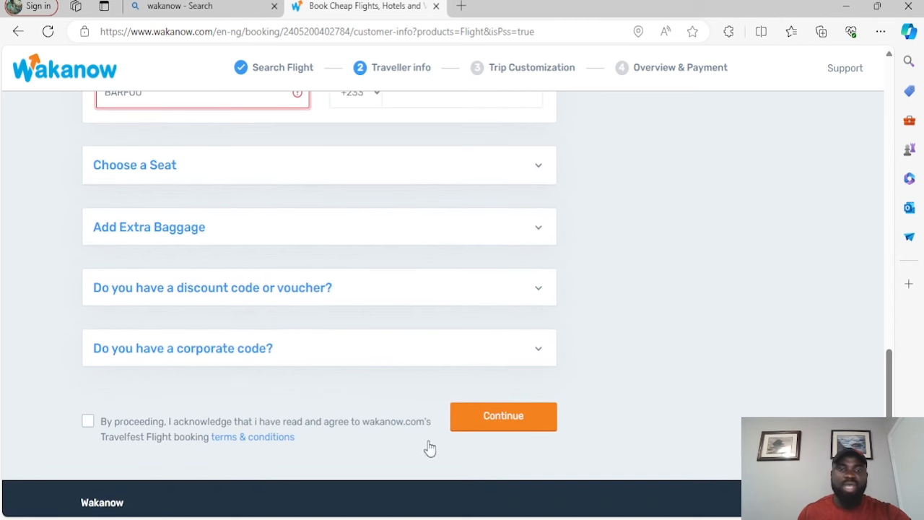
mouse_move(503, 425)
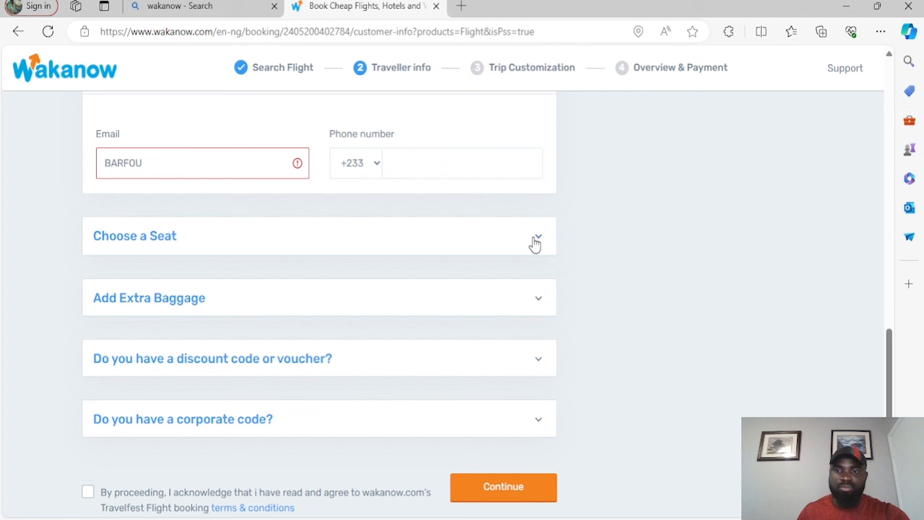
mouse_move(504, 261)
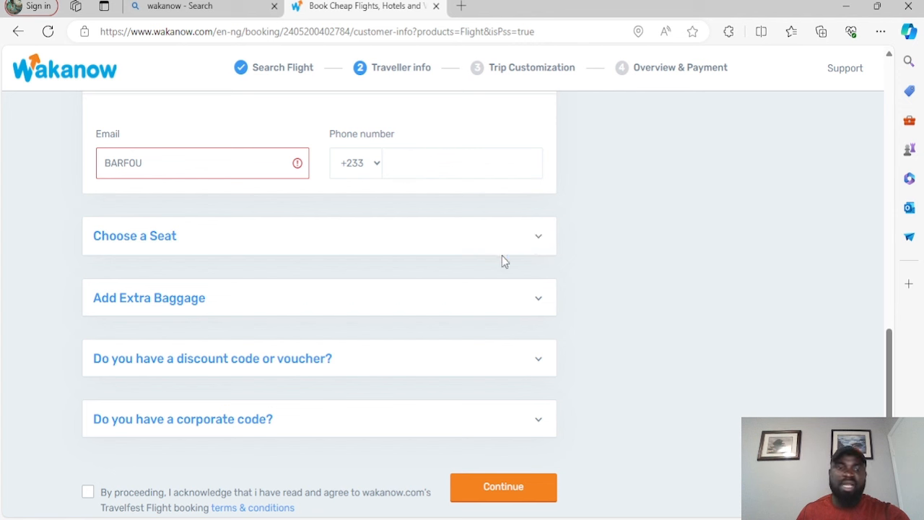
mouse_move(283, 328)
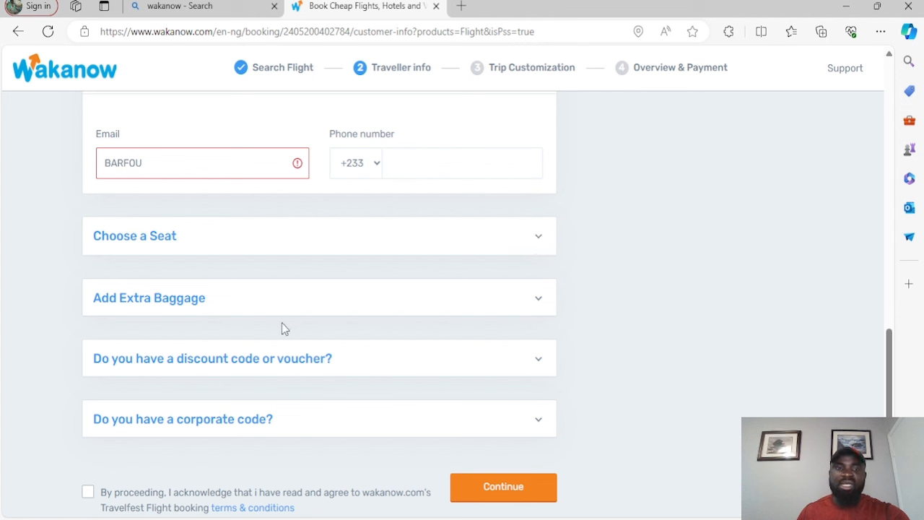
mouse_move(230, 307)
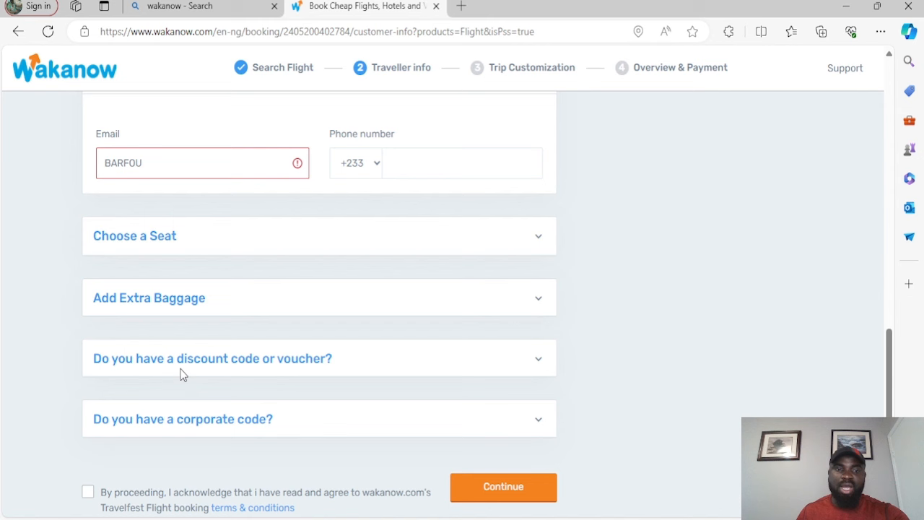
mouse_move(245, 419)
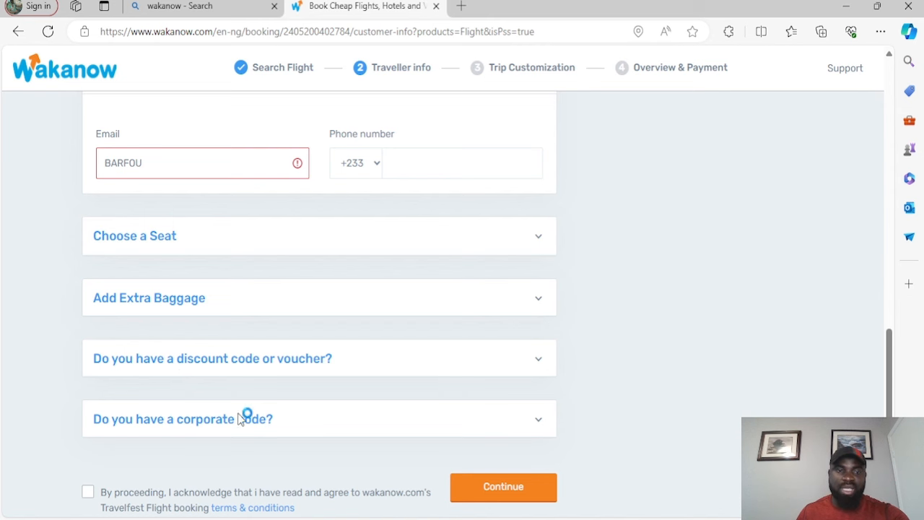
scroll(down, 3)
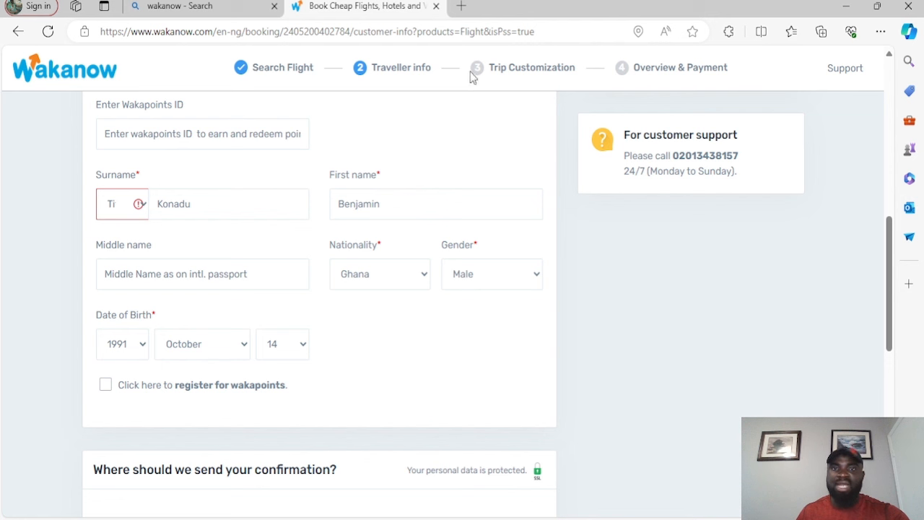
mouse_move(572, 79)
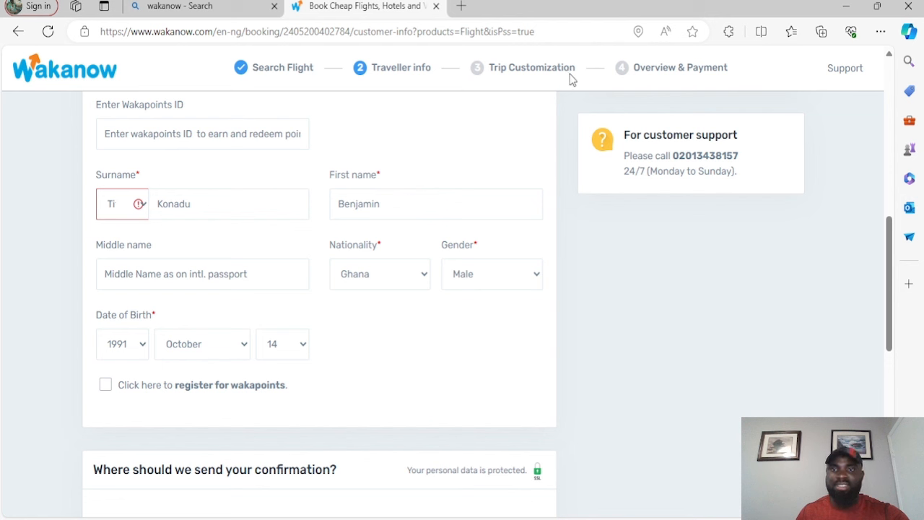
mouse_move(675, 73)
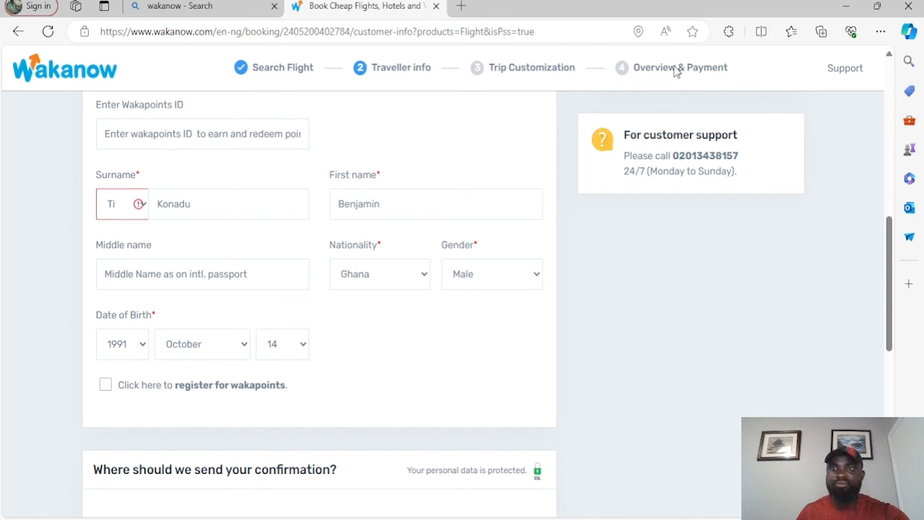
mouse_move(695, 77)
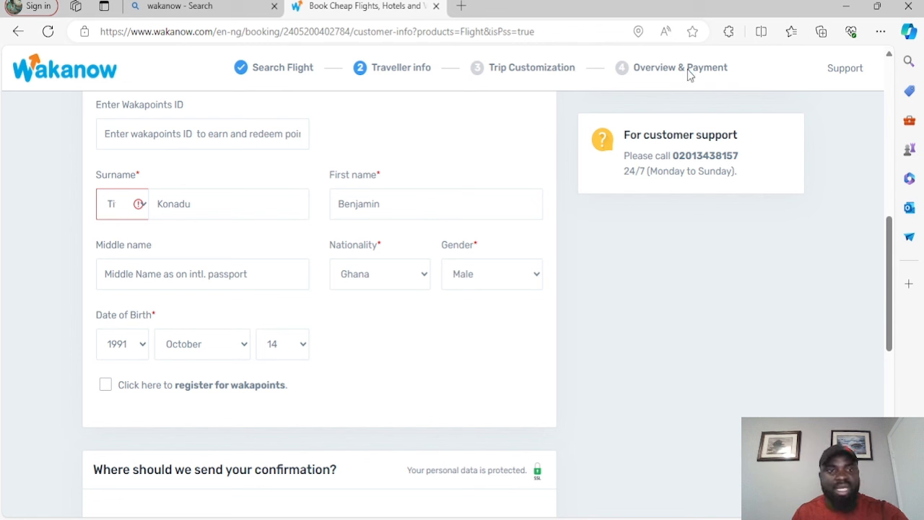